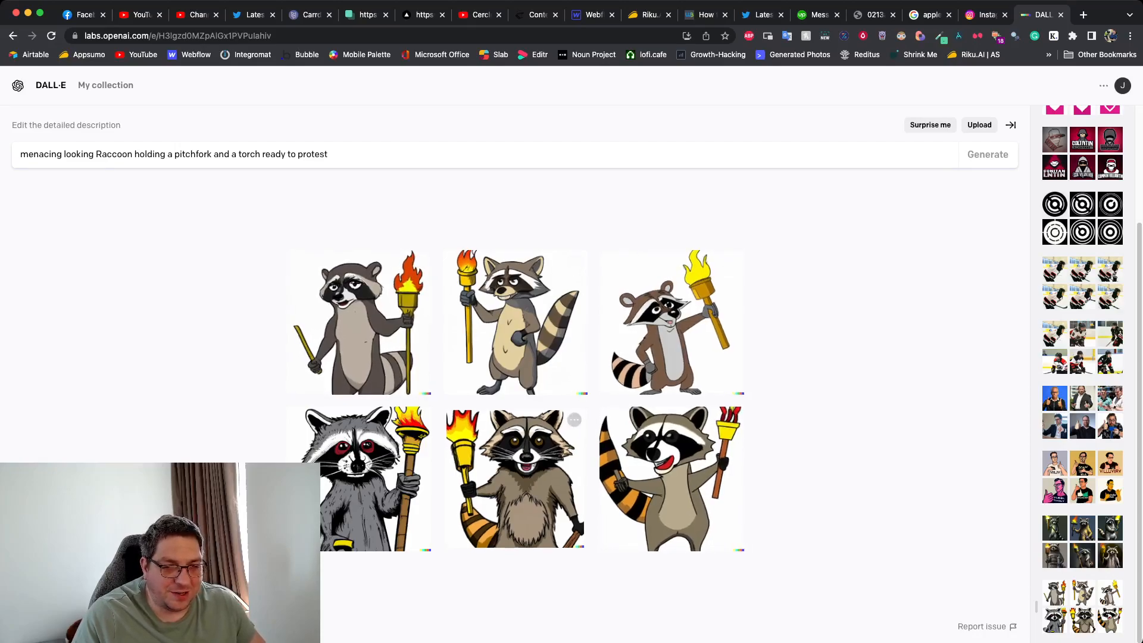
Step: View a cartoon raccoon up close, then open the digital-art raccoon results
click(516, 478)
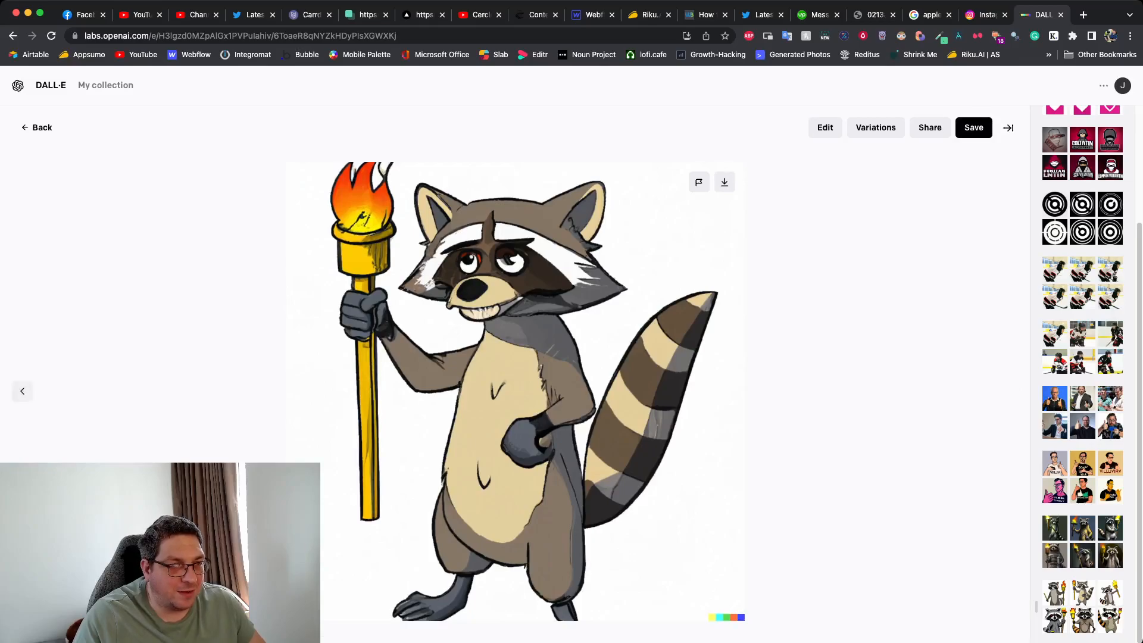
click(36, 128)
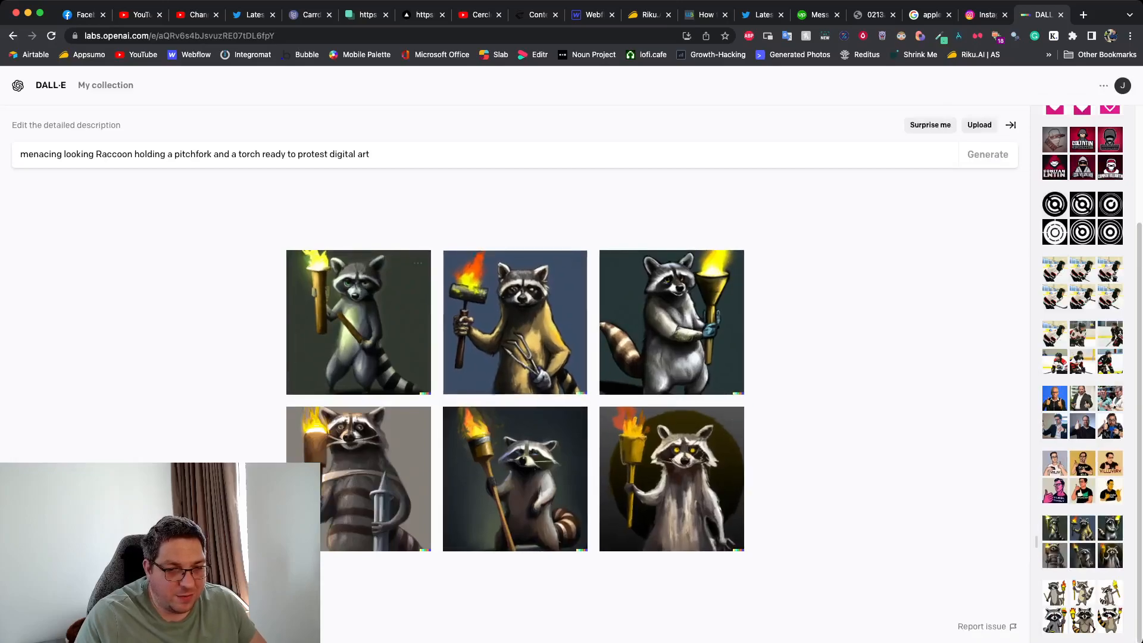
Step: Enlarge digital-art raccoons, including the yellow one with a hammer, then open the Silicon Valley founder set
click(358, 322)
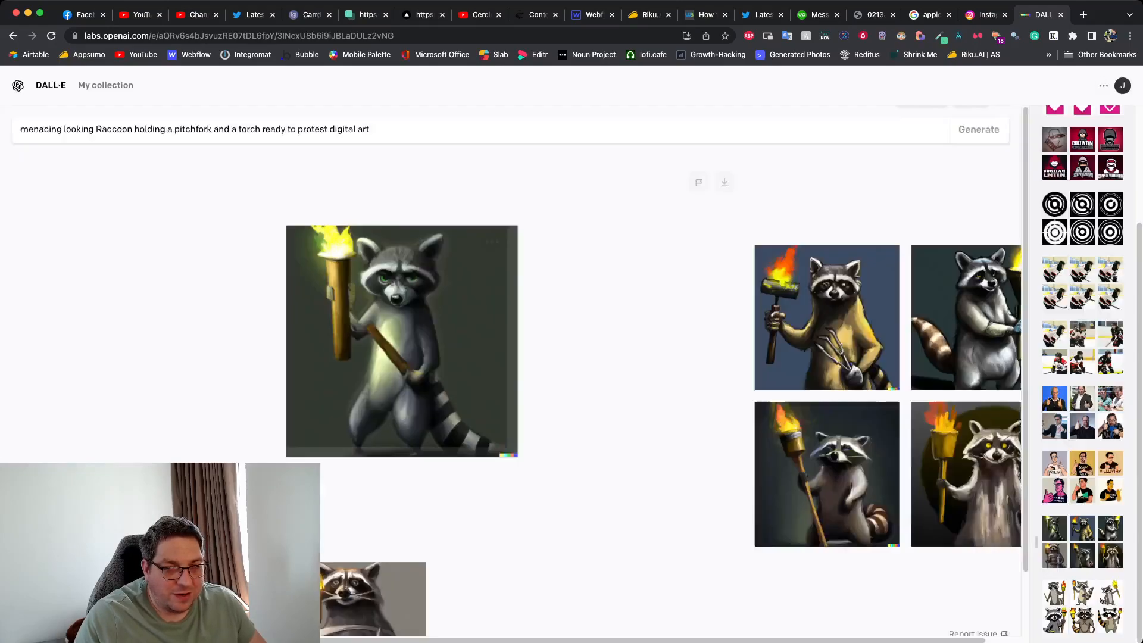
click(401, 341)
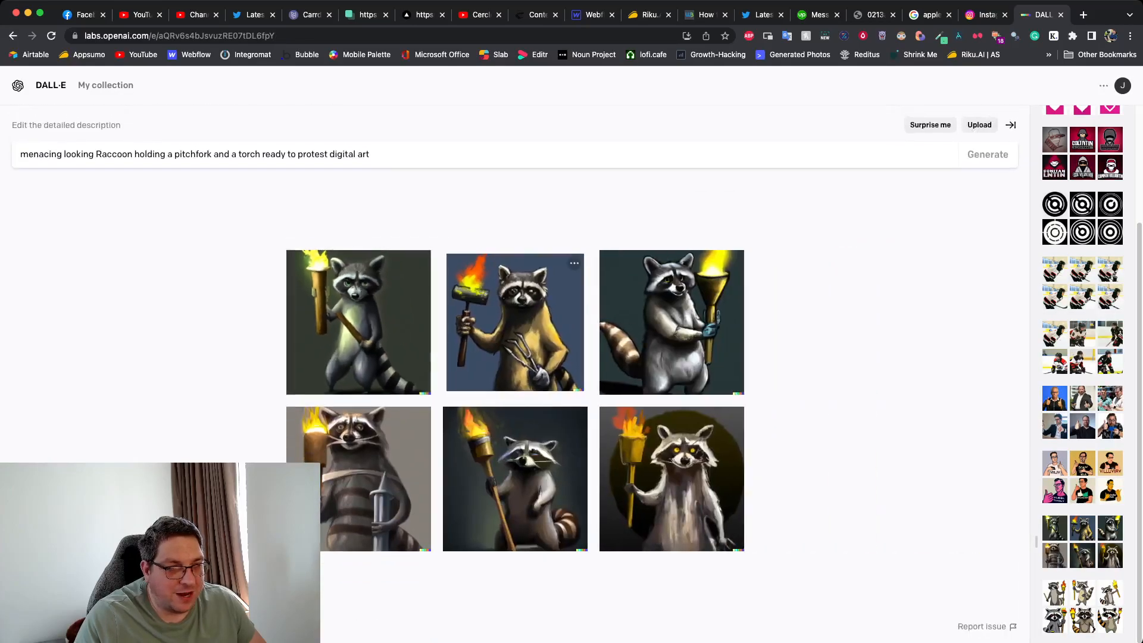
click(513, 322)
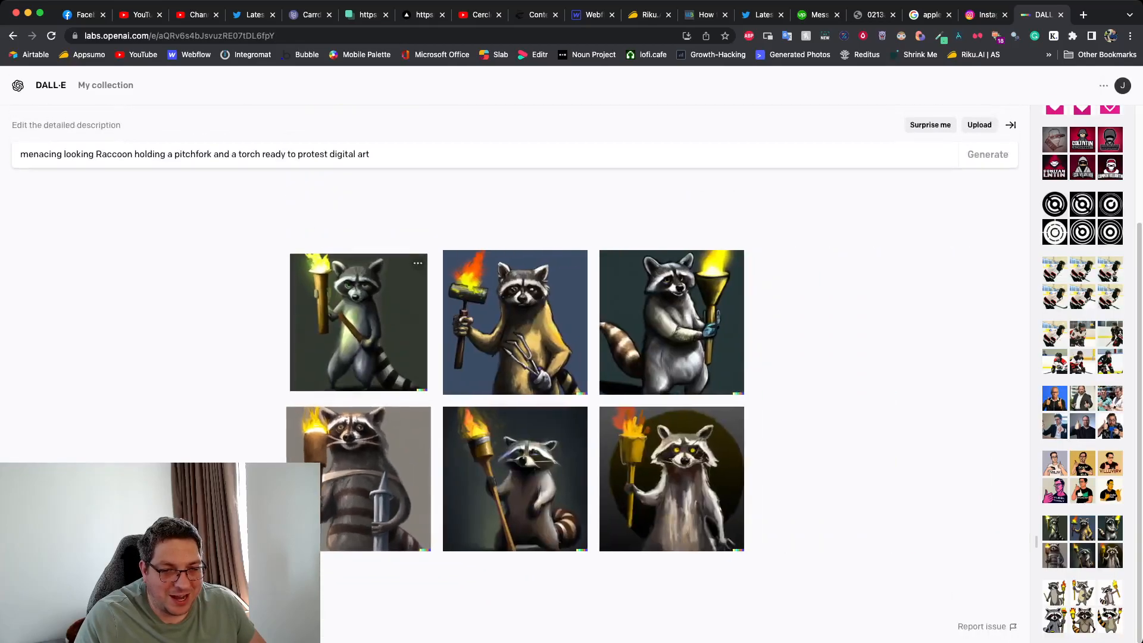
click(515, 322)
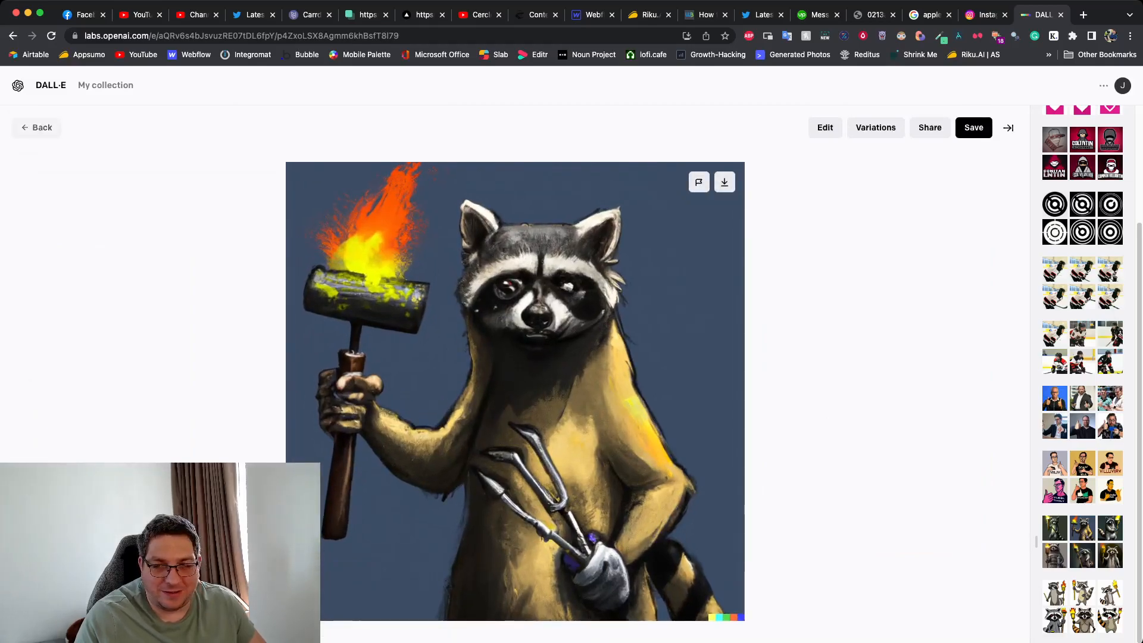
click(36, 127)
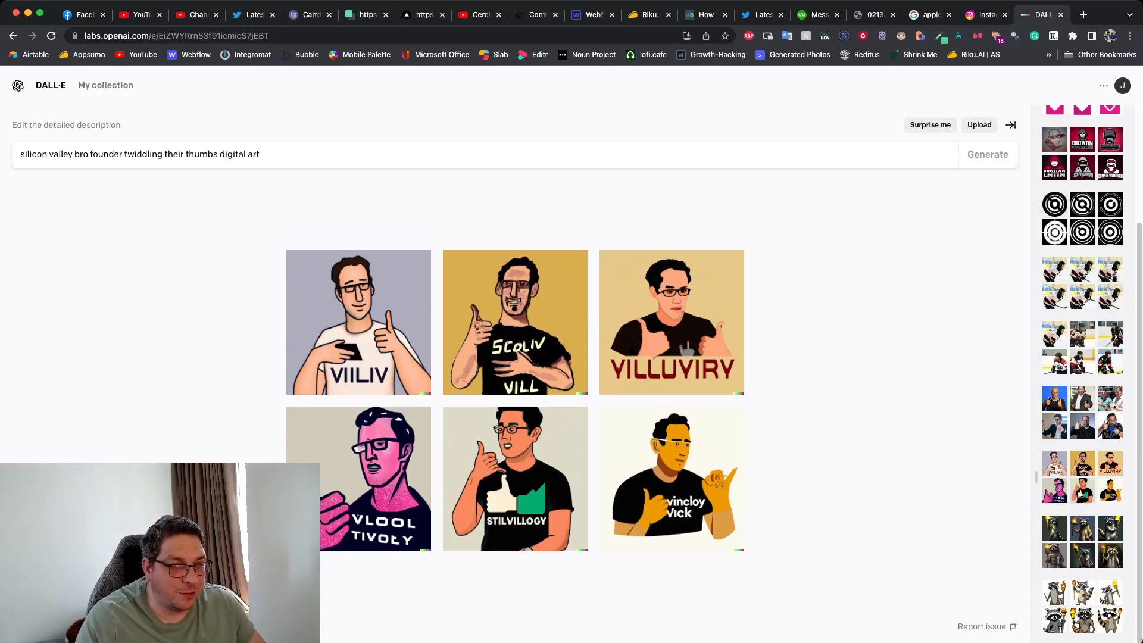
mouse_move(671, 322)
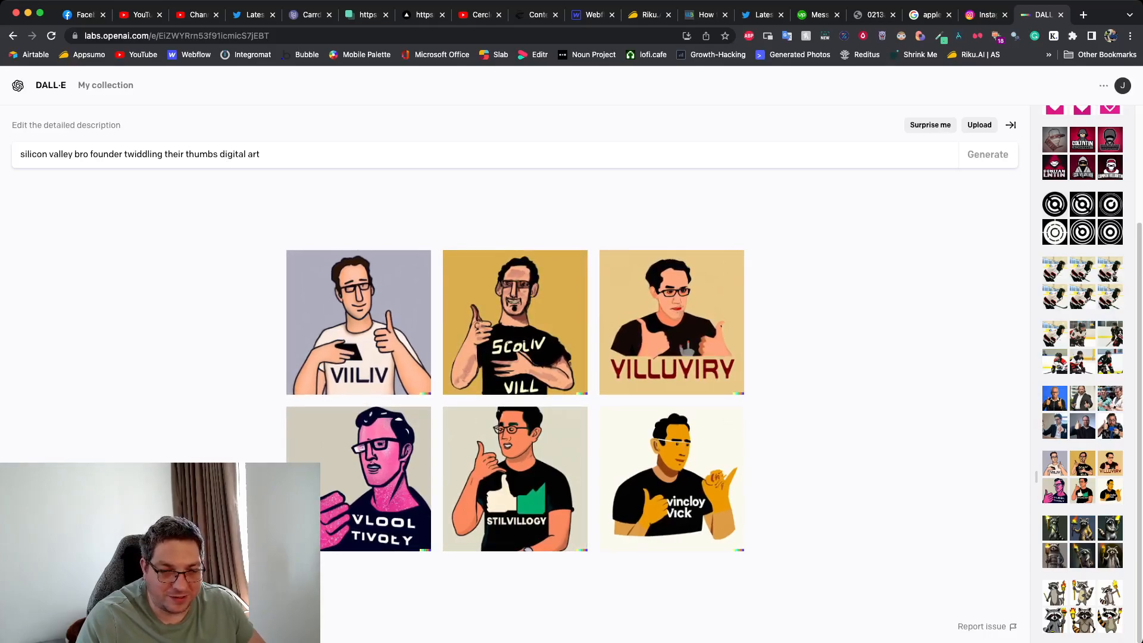
Step: Scroll the history sidebar to reach the concentric-circle logo variations
click(514, 478)
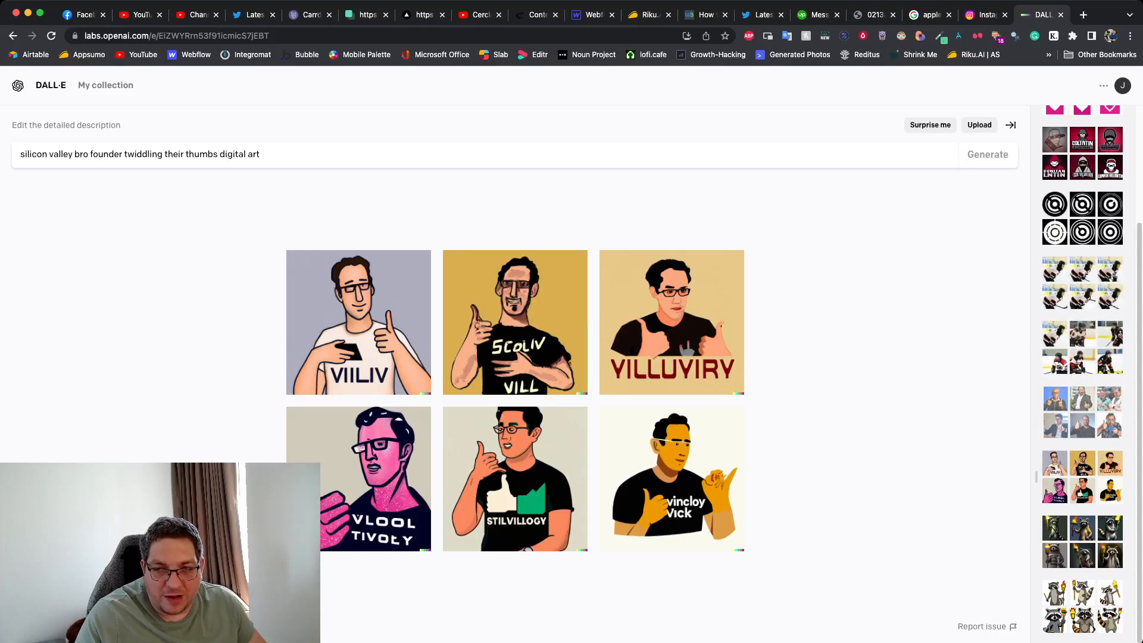
scroll(down, 3)
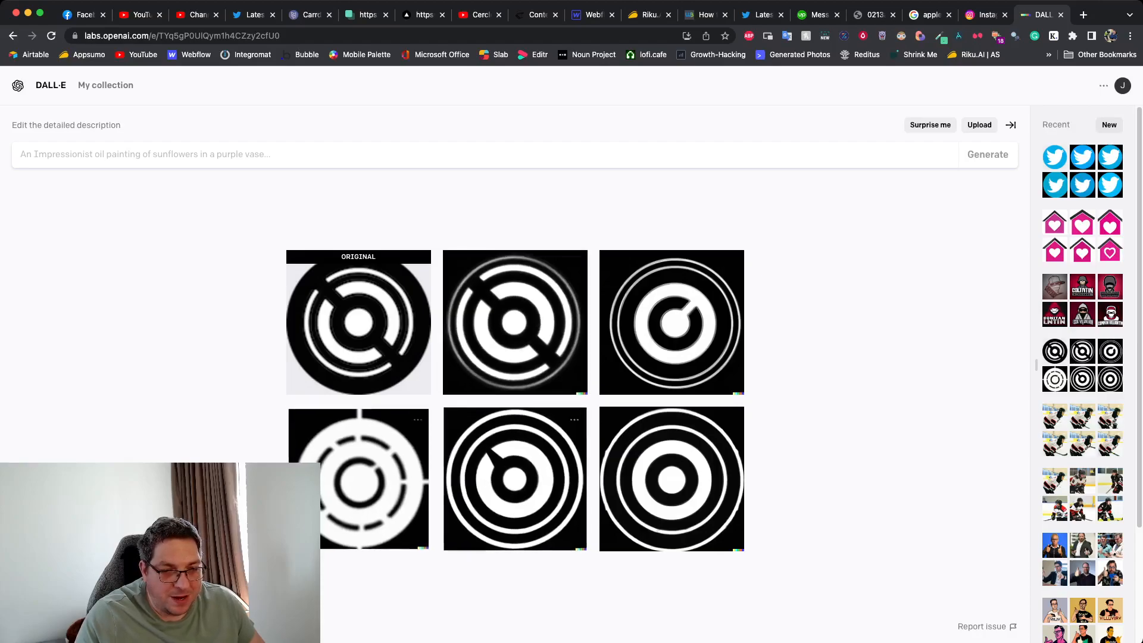
Step: Inspect the notched and plain concentric circles, then open the hooded villain variations
click(514, 478)
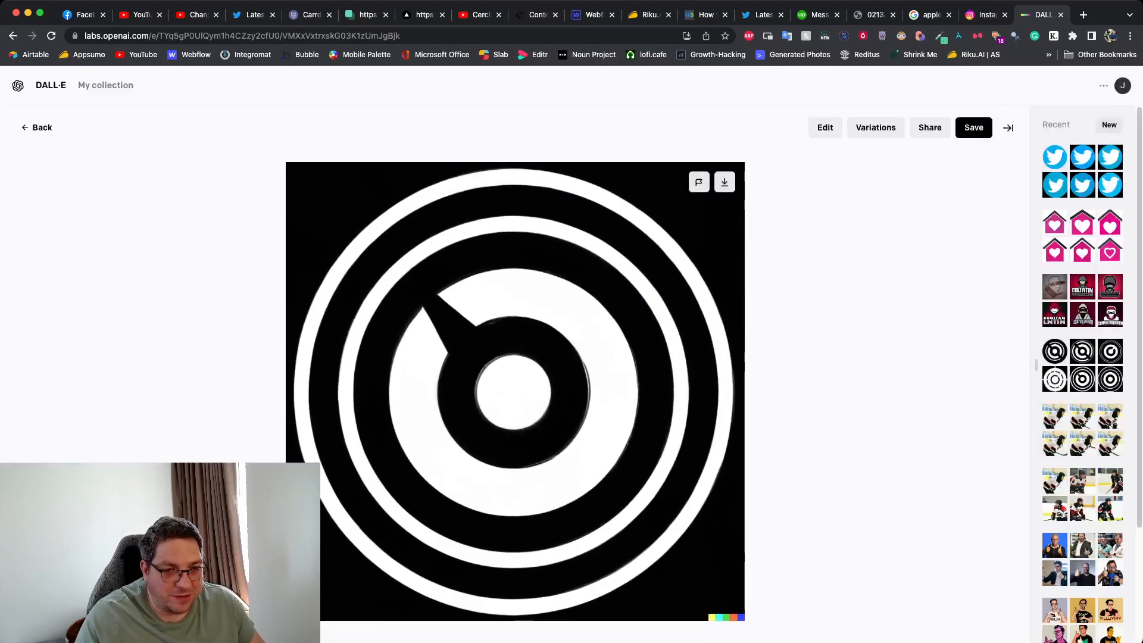
click(874, 127)
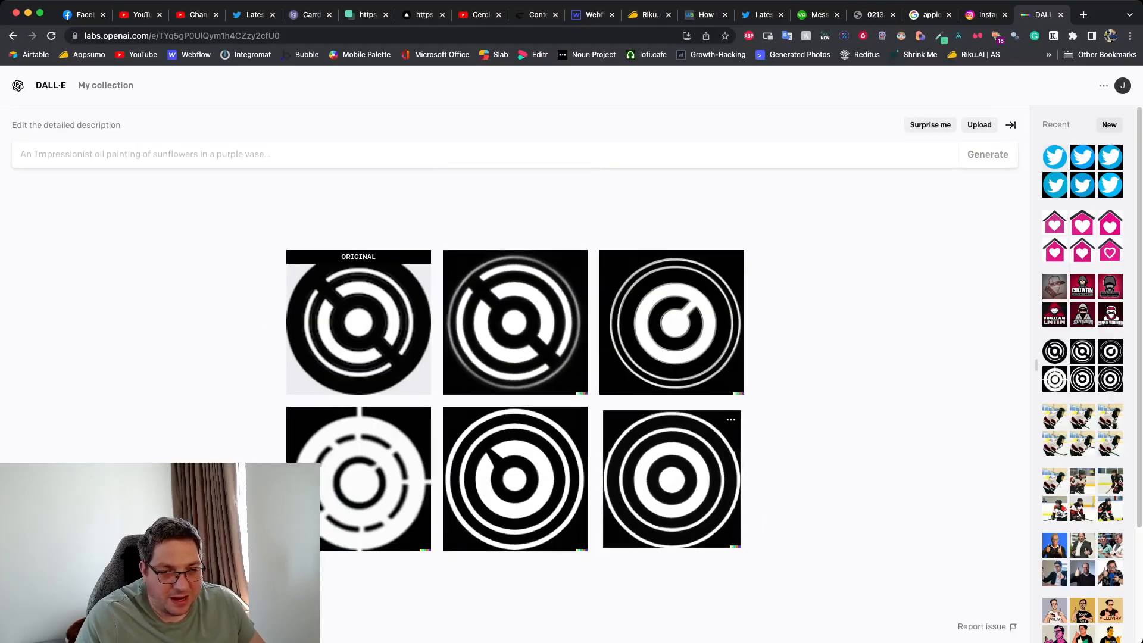
click(671, 477)
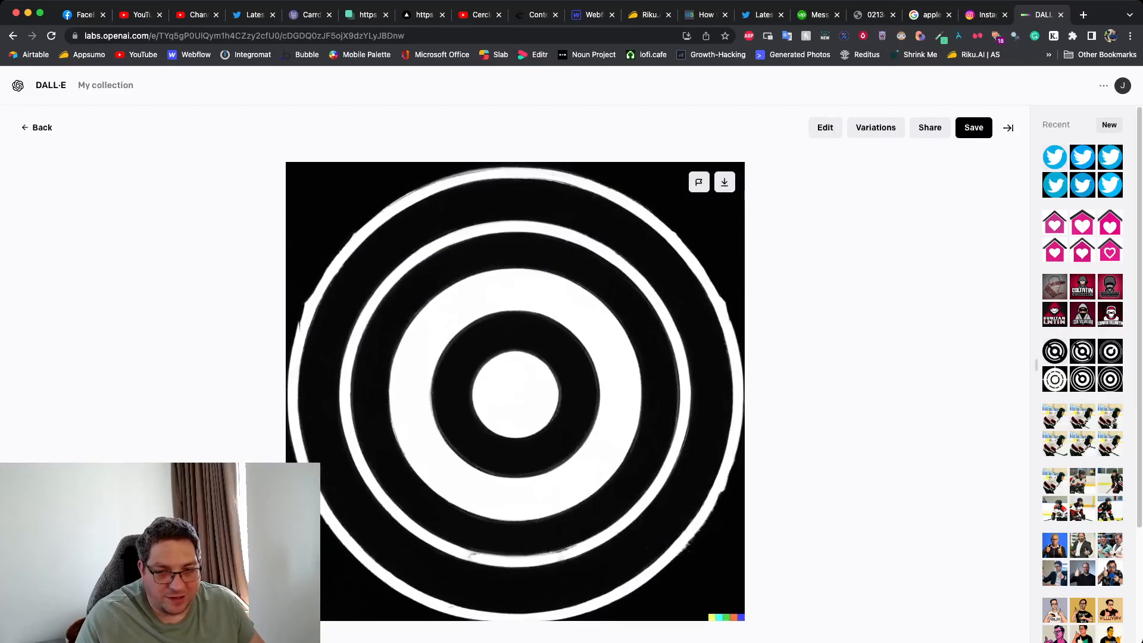
click(874, 126)
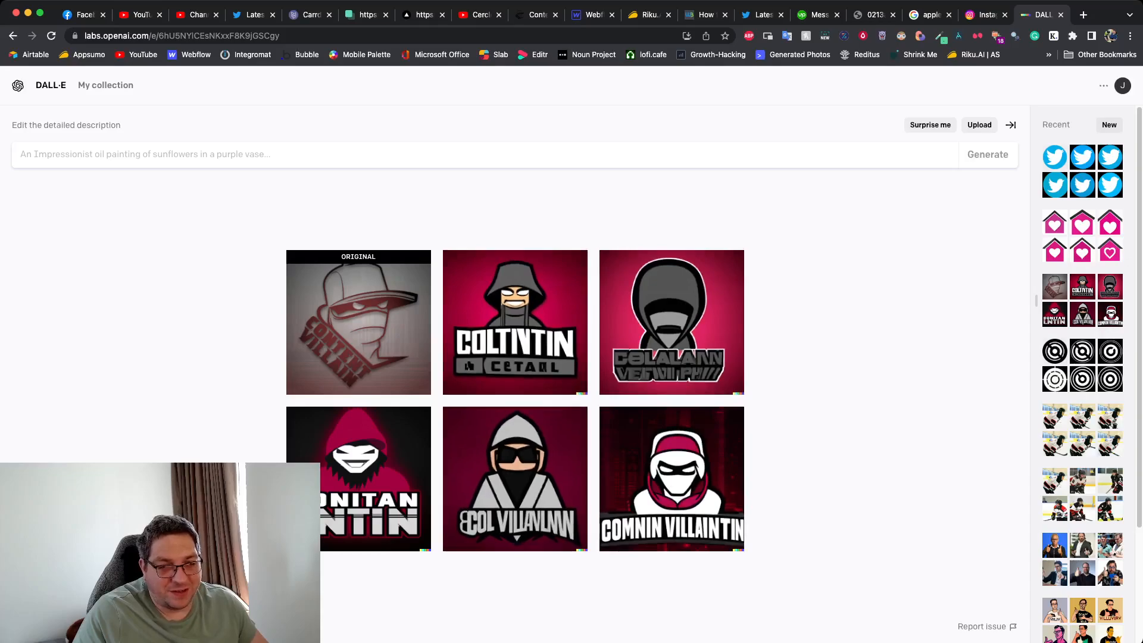
Step: Look over two villain logo variations, then open the pink house heart set
click(358, 478)
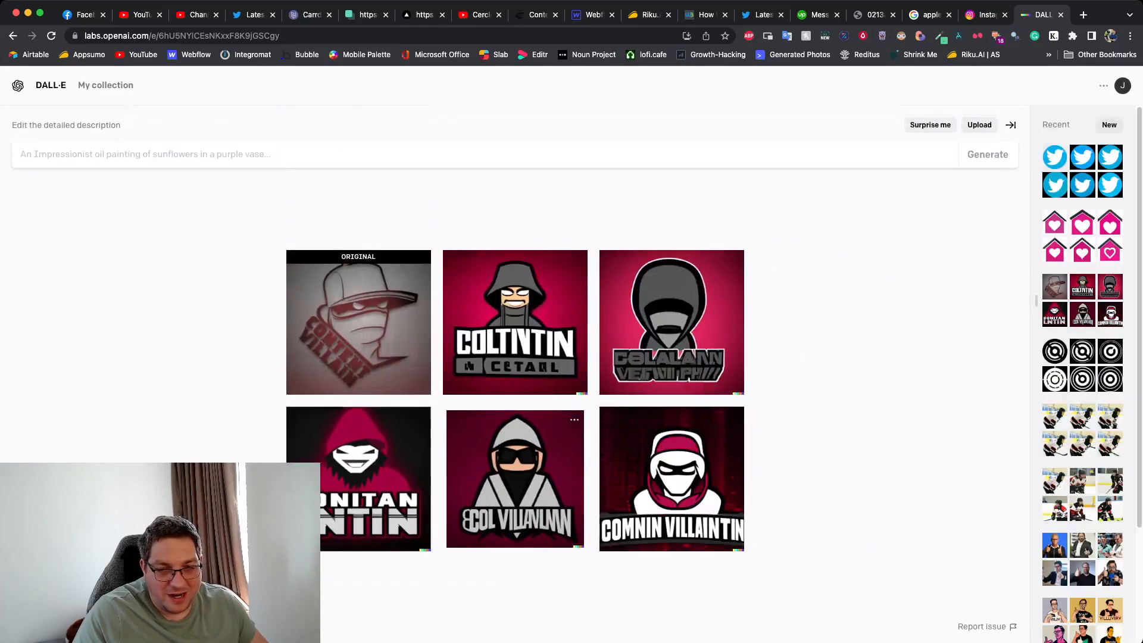
click(671, 478)
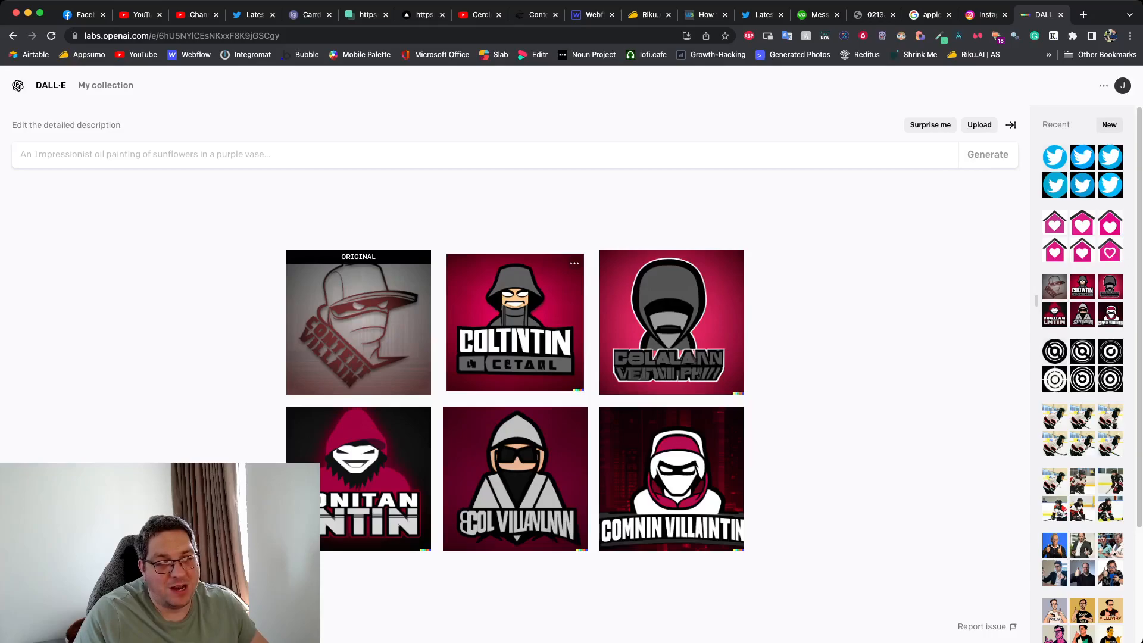
click(515, 322)
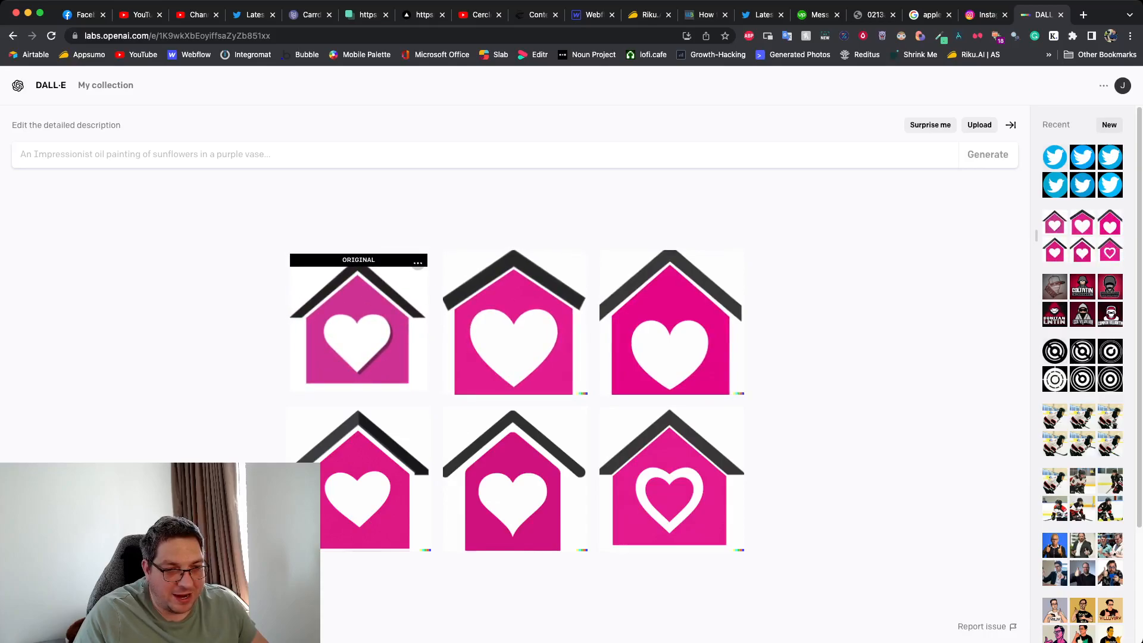
Step: Open the blue Twitter bird variation set from the top of the Recent sidebar
click(358, 321)
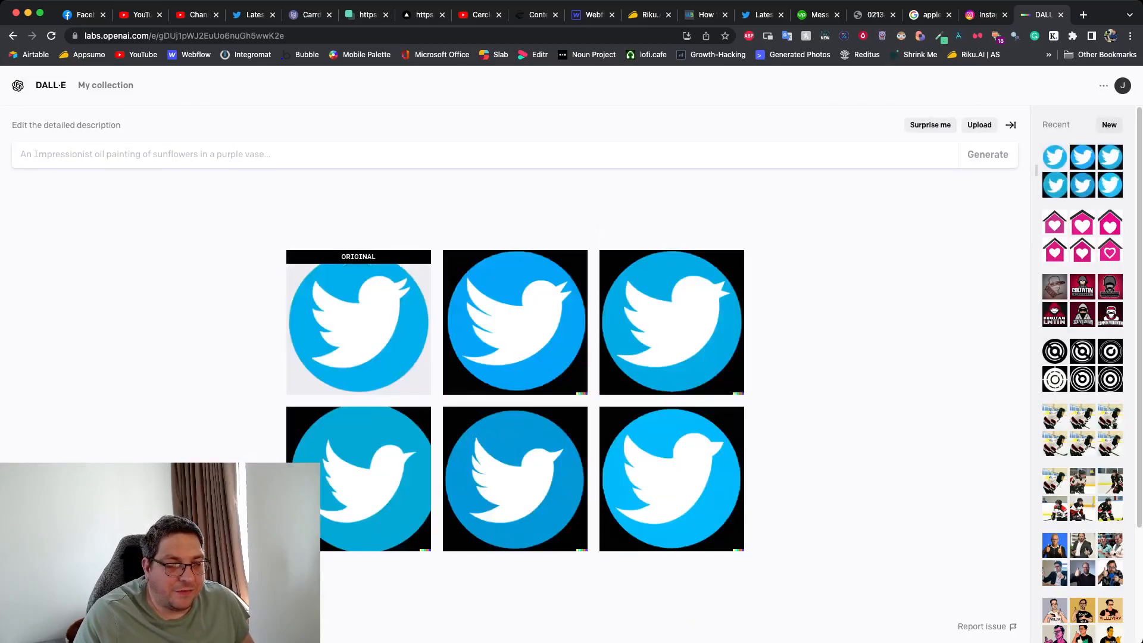
mouse_move(358, 323)
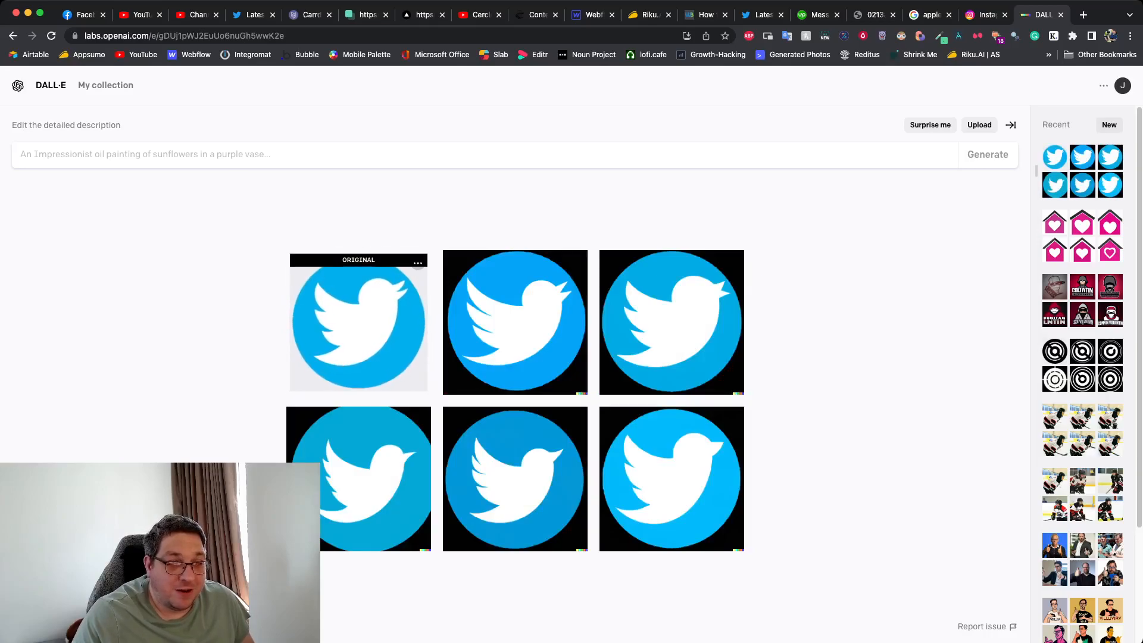
click(358, 323)
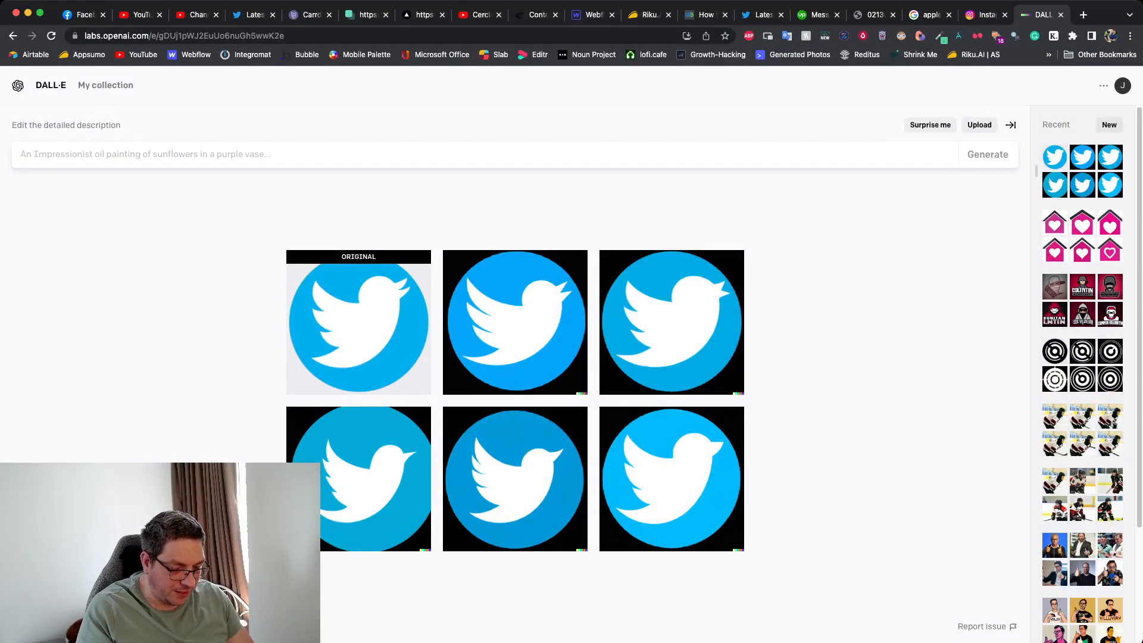
Step: Generate six images from the superhero tropical-beach vacation-rental prompt ending 'highly detailed'
text(Superh)
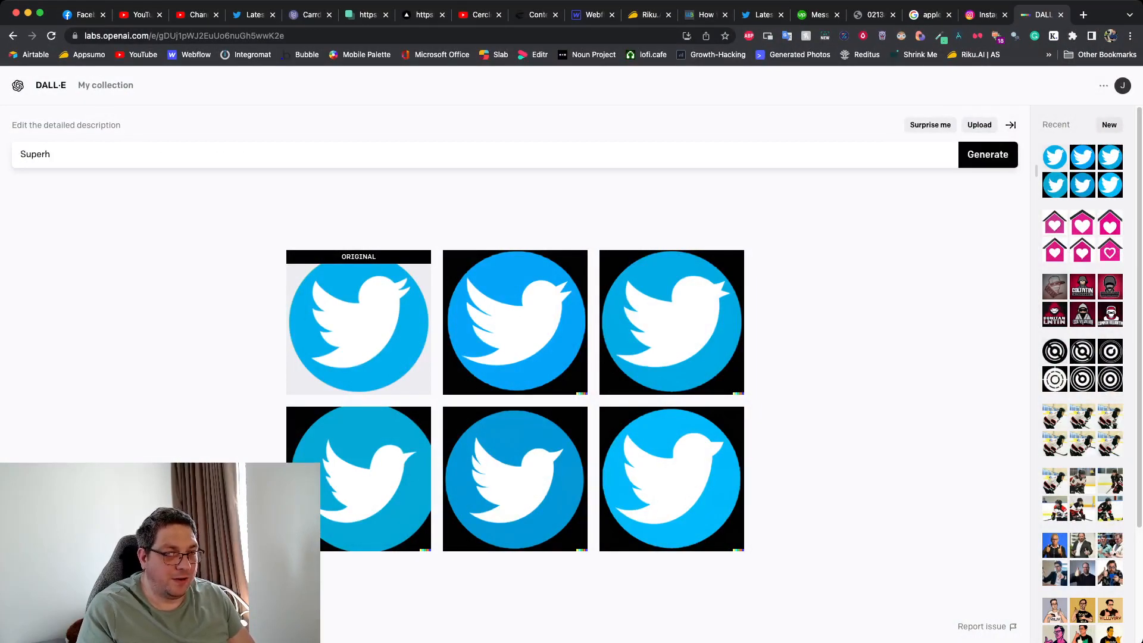
text(ero character d)
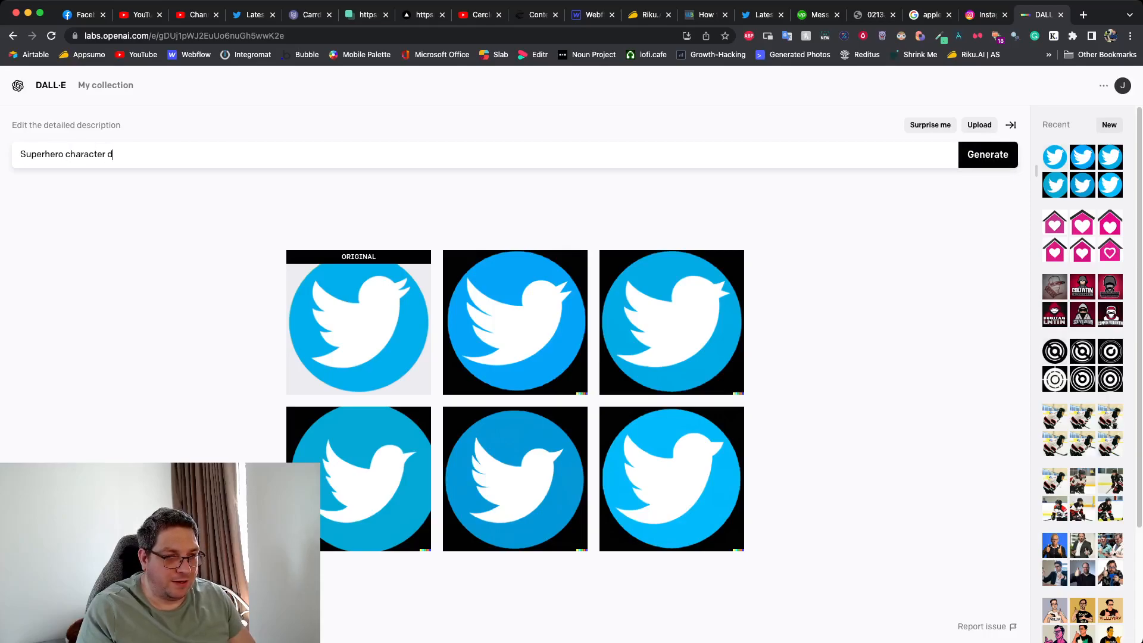
text(igital art for a va)
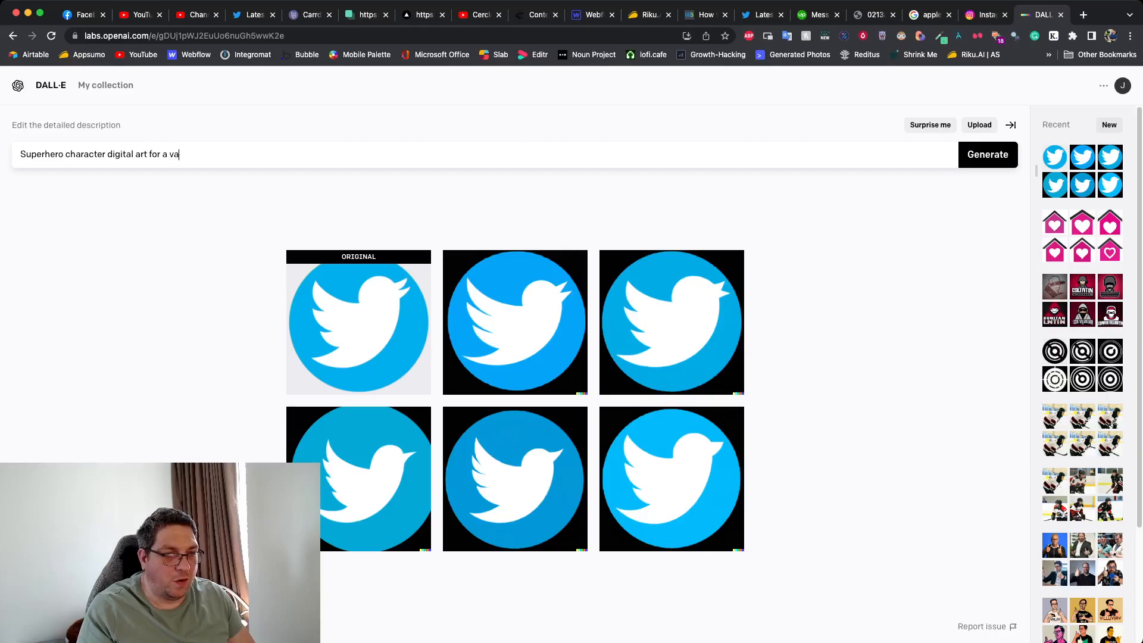
text(cation rental brand standing on a)
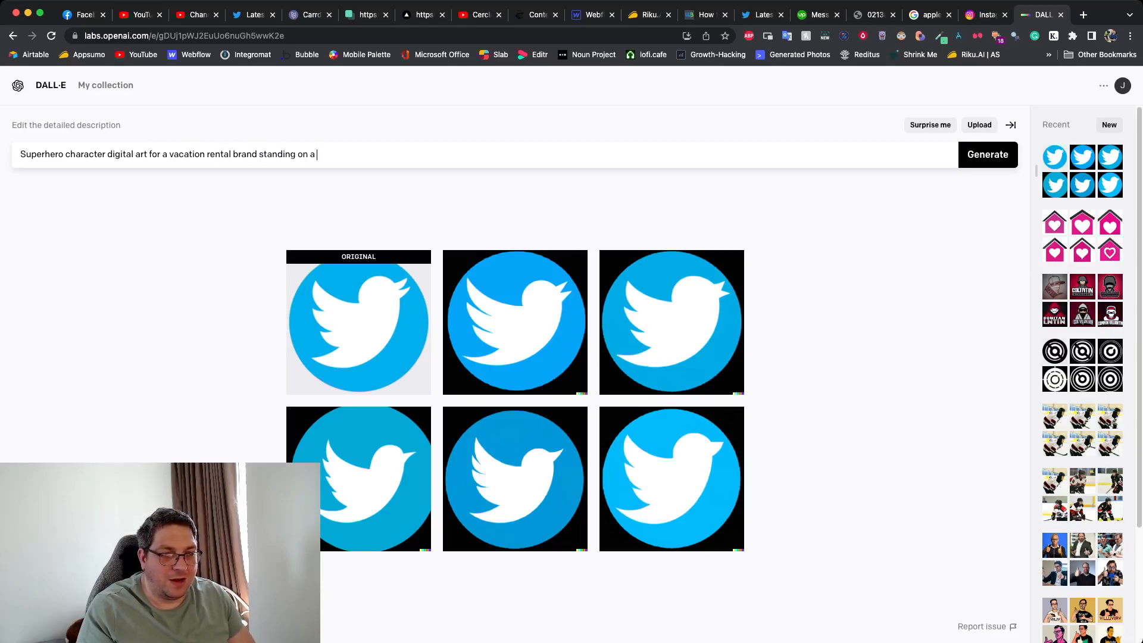
text(tropical beach)
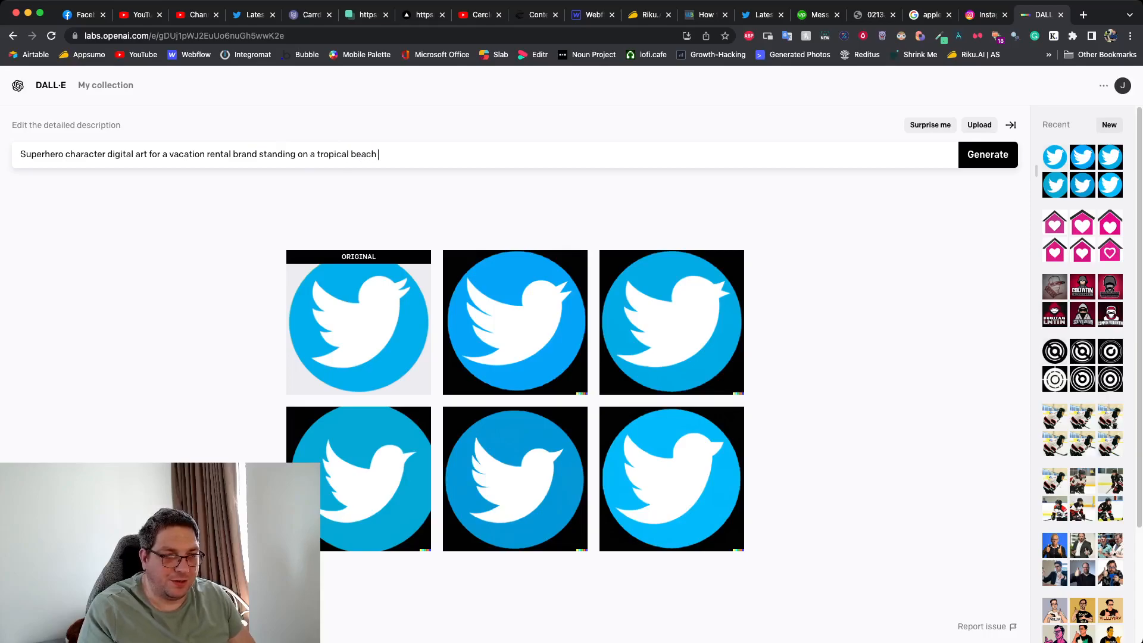
text(ready to help tourists find their ideal a)
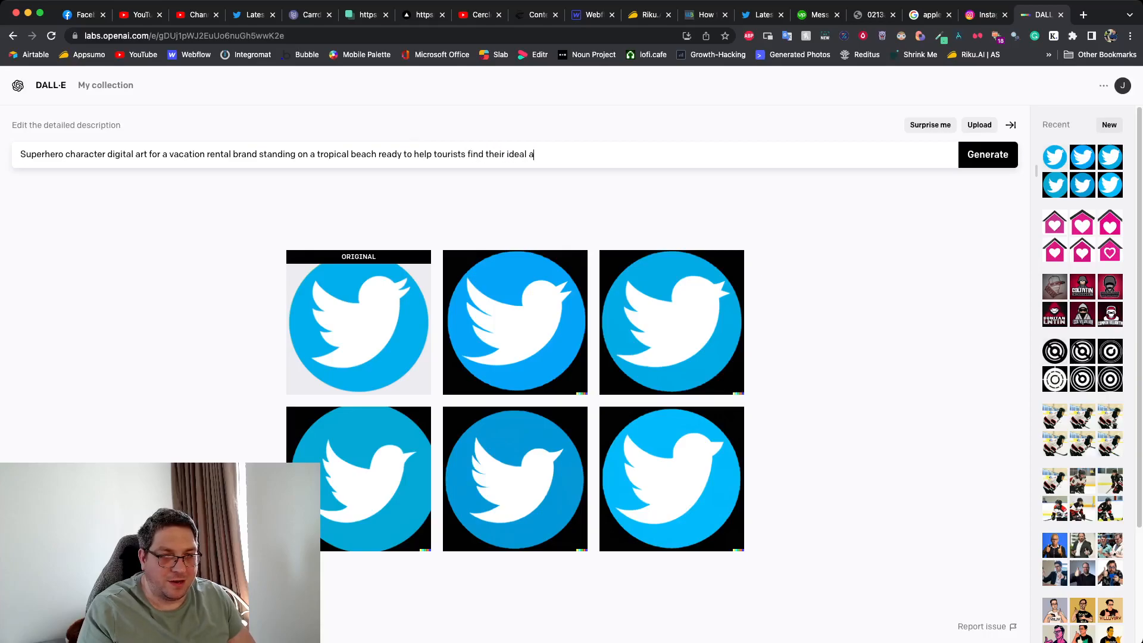
text(ccommodation with their superp)
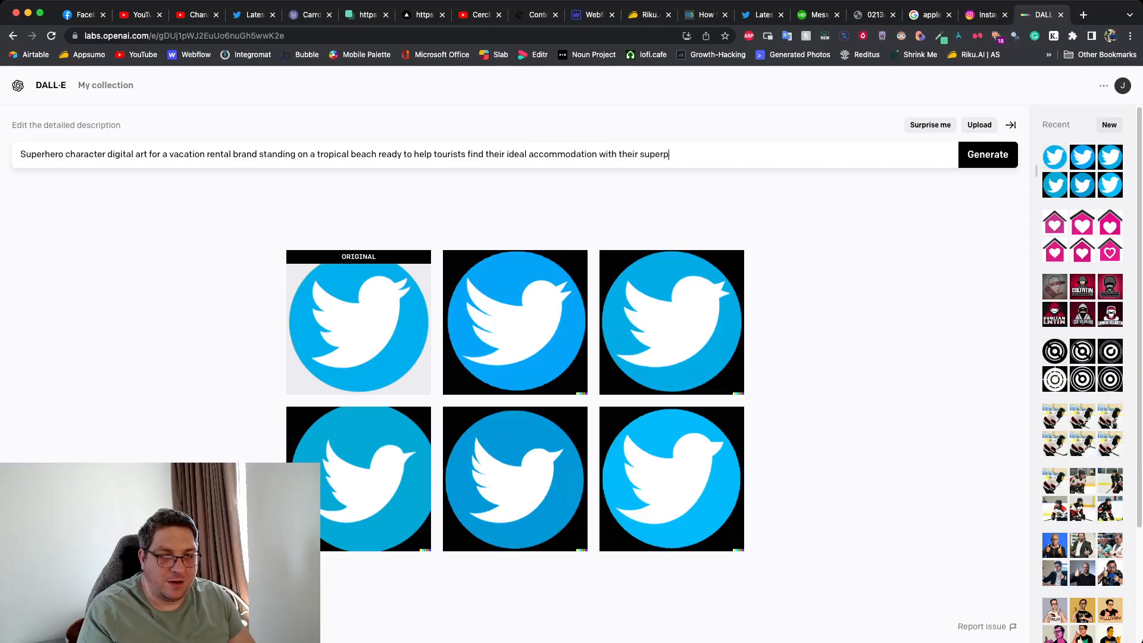
text(owers)
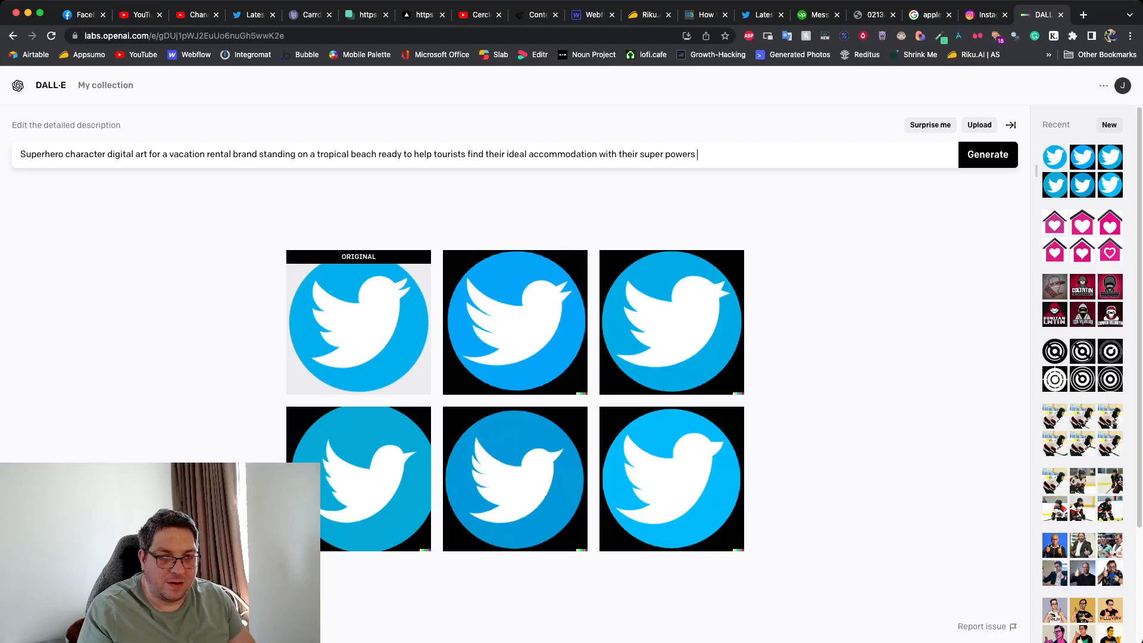
text(highly detailed)
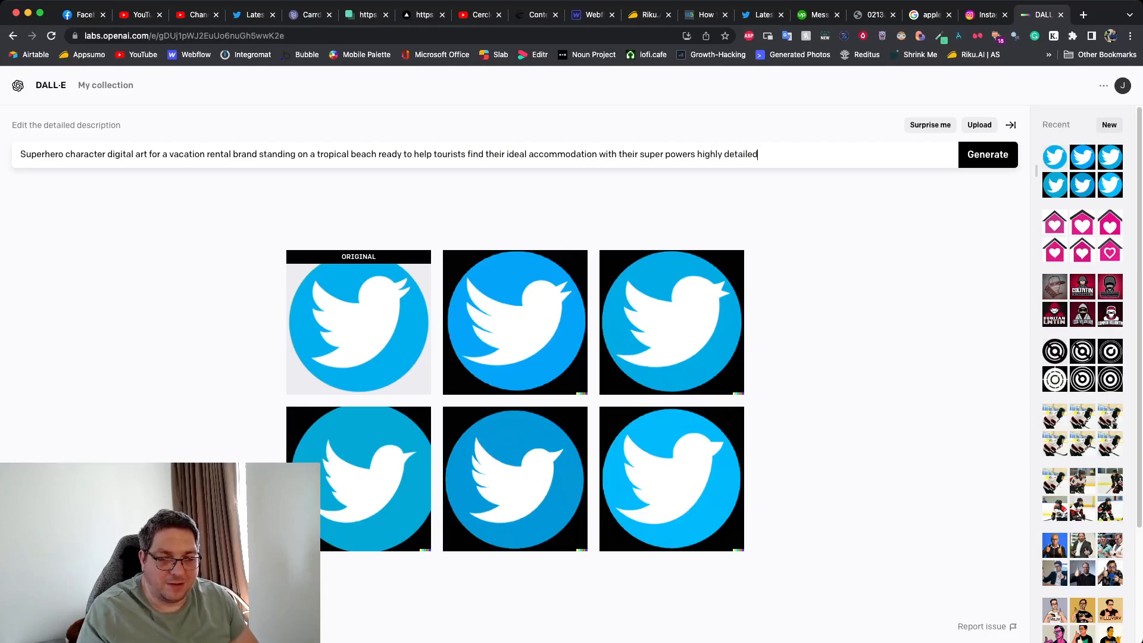
click(988, 154)
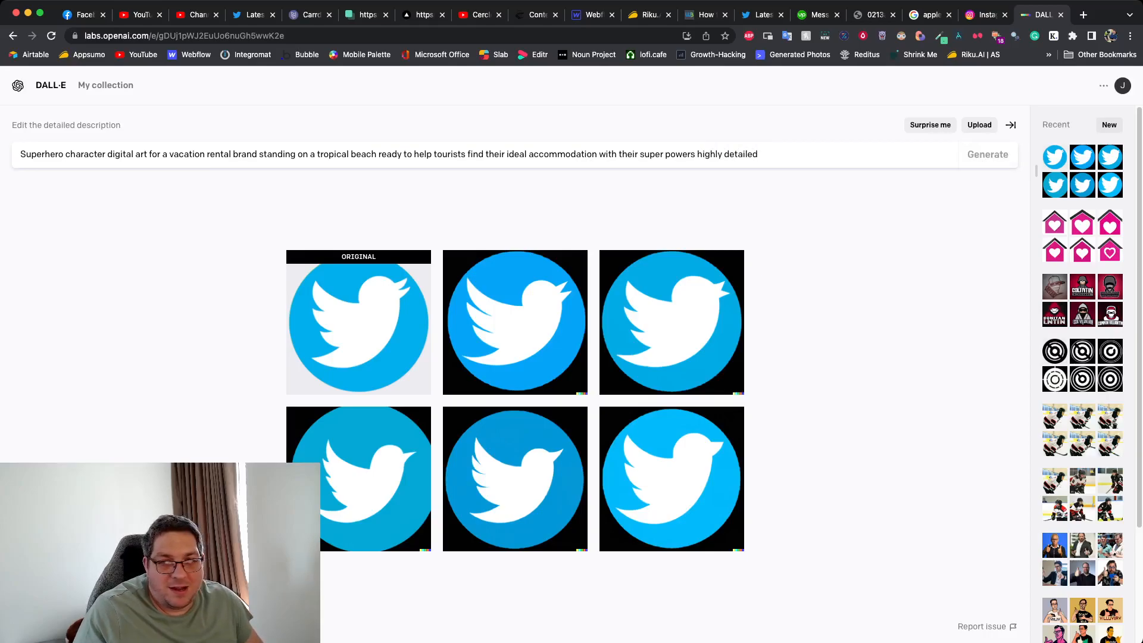
click(987, 154)
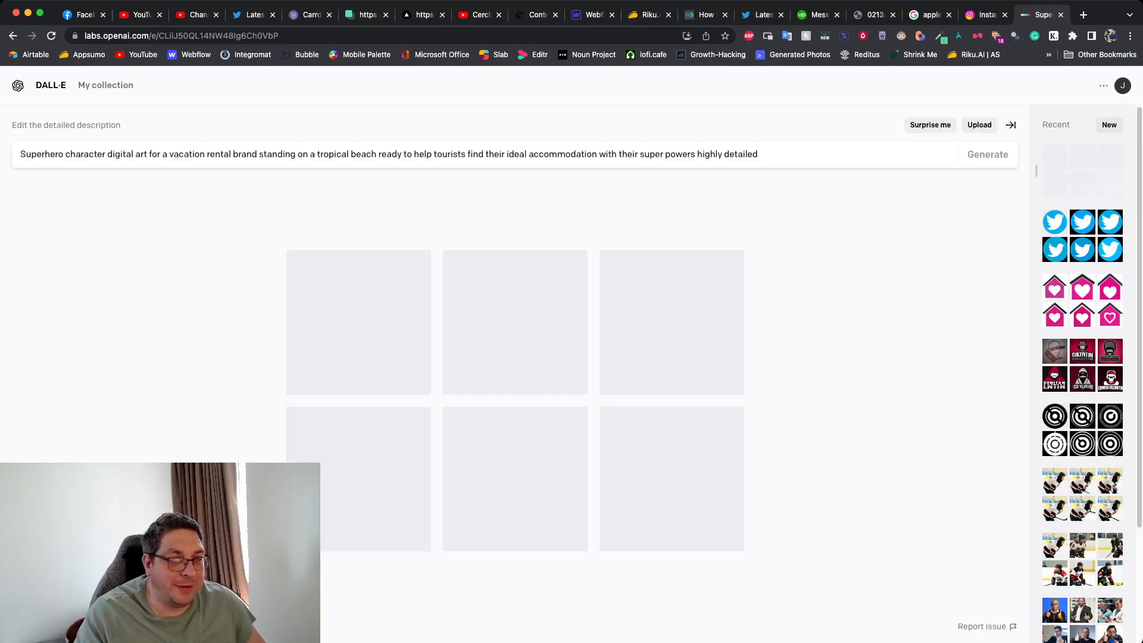
click(987, 153)
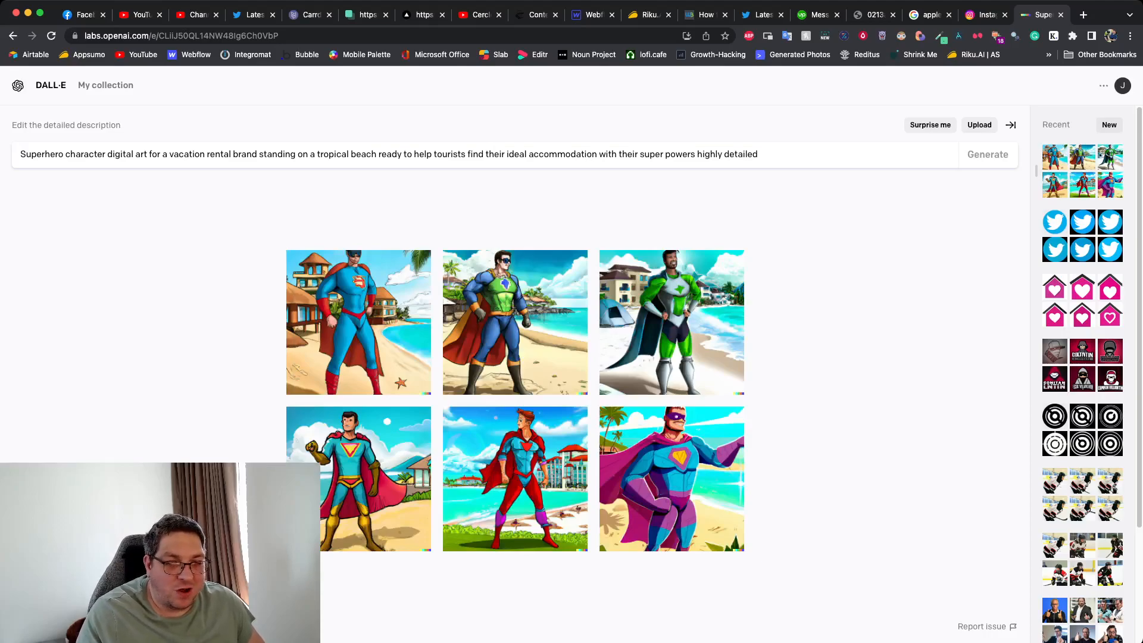
Step: View the purple-caped beach superhero enlarged, then go back to the six-image grid
click(357, 322)
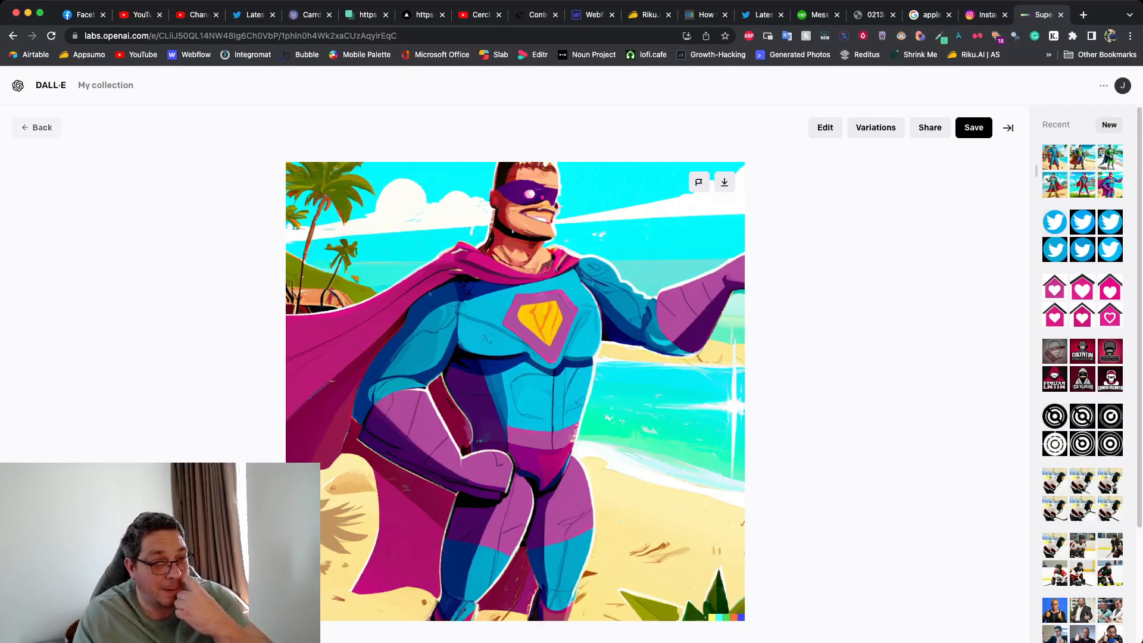
click(36, 128)
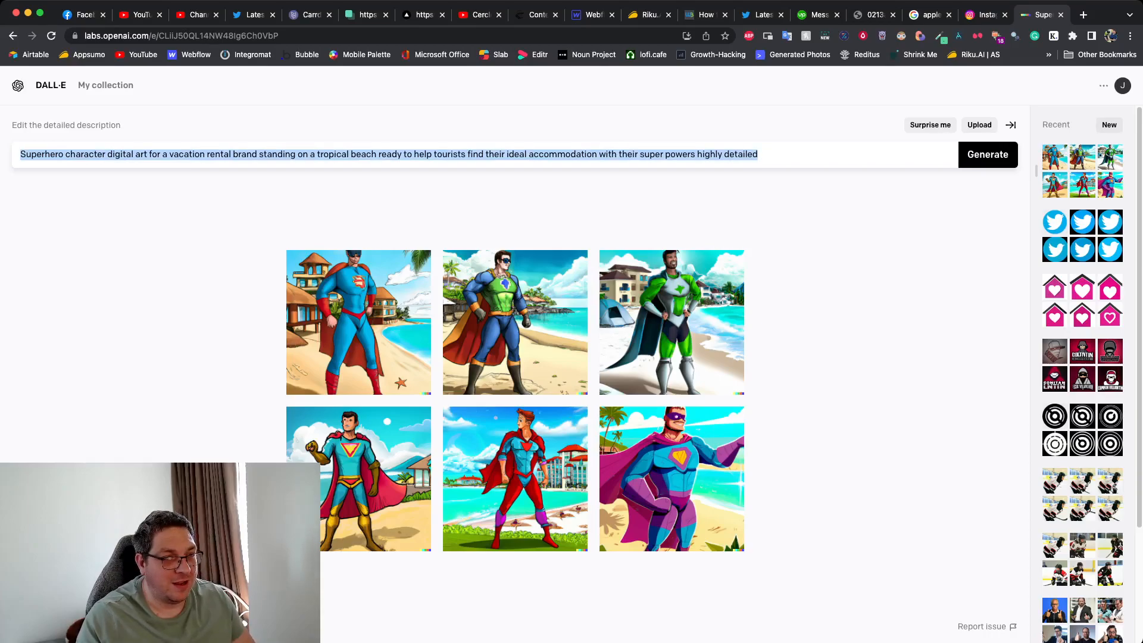
Step: Generate 'photo of a kangaroo relaxing at the beach with a cocktail ultrarealistic highly detailed'
text(photo of a kanga)
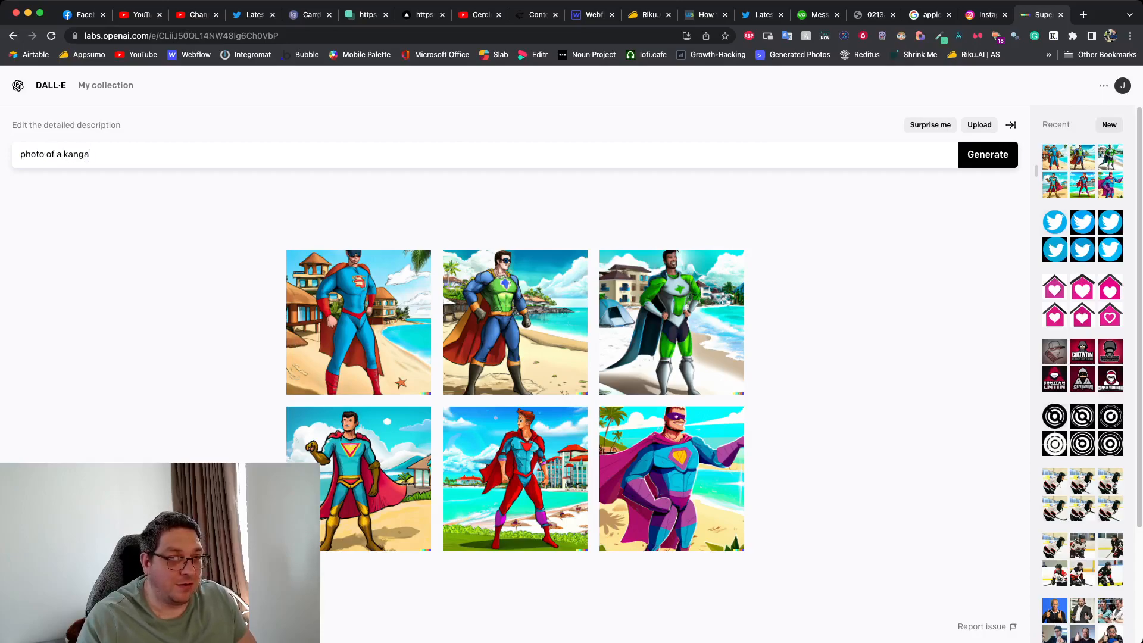
text(roo)
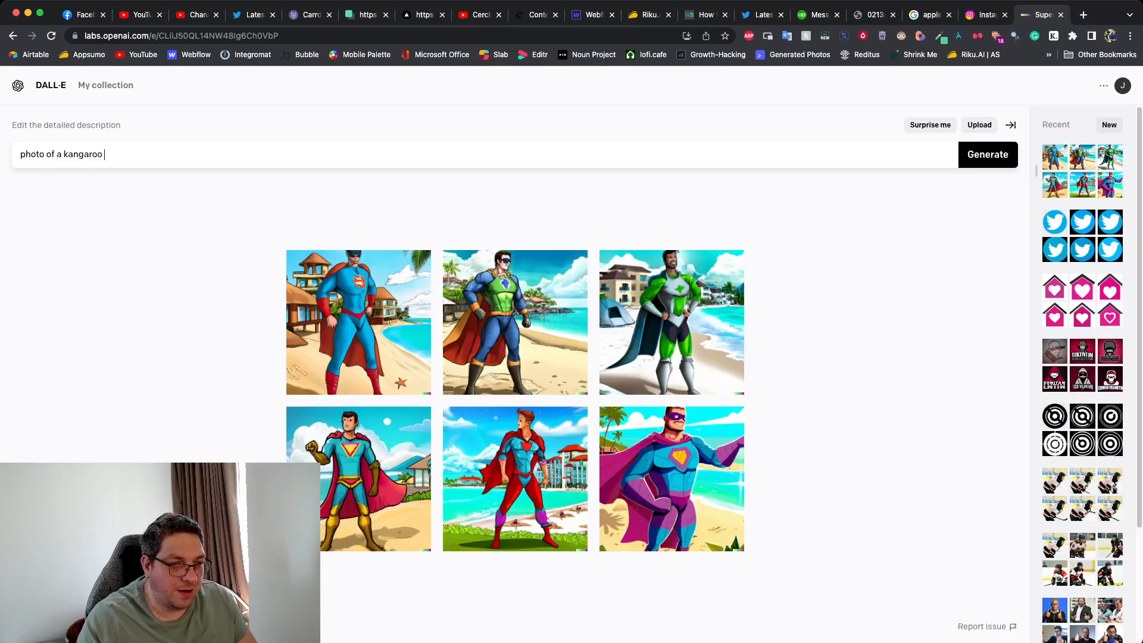
text(relaxing)
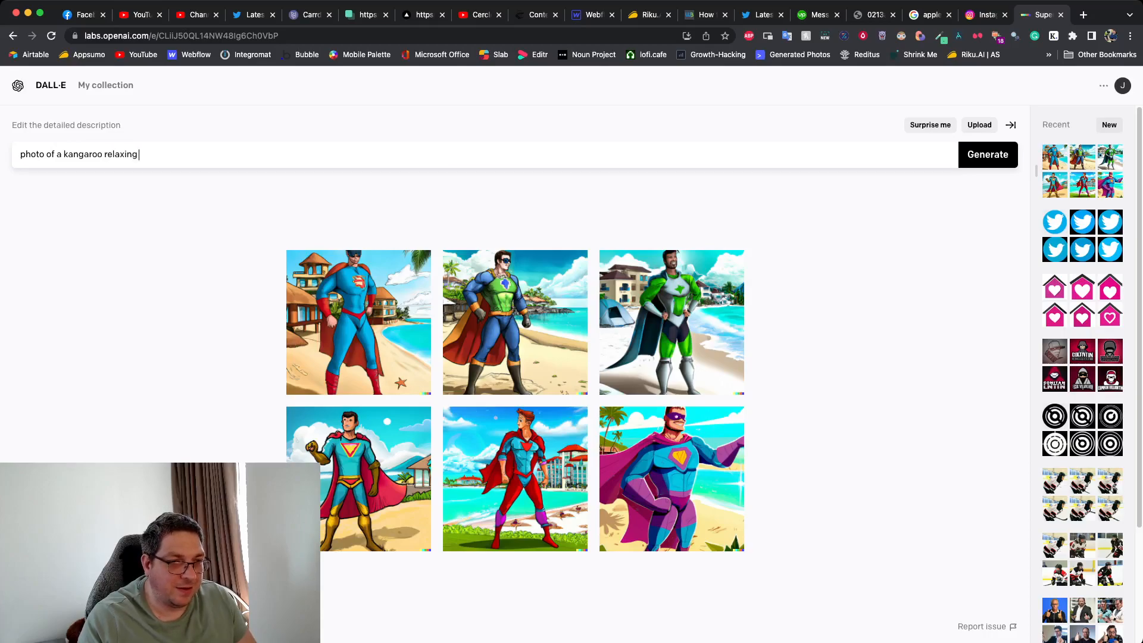
text(at the beach with a)
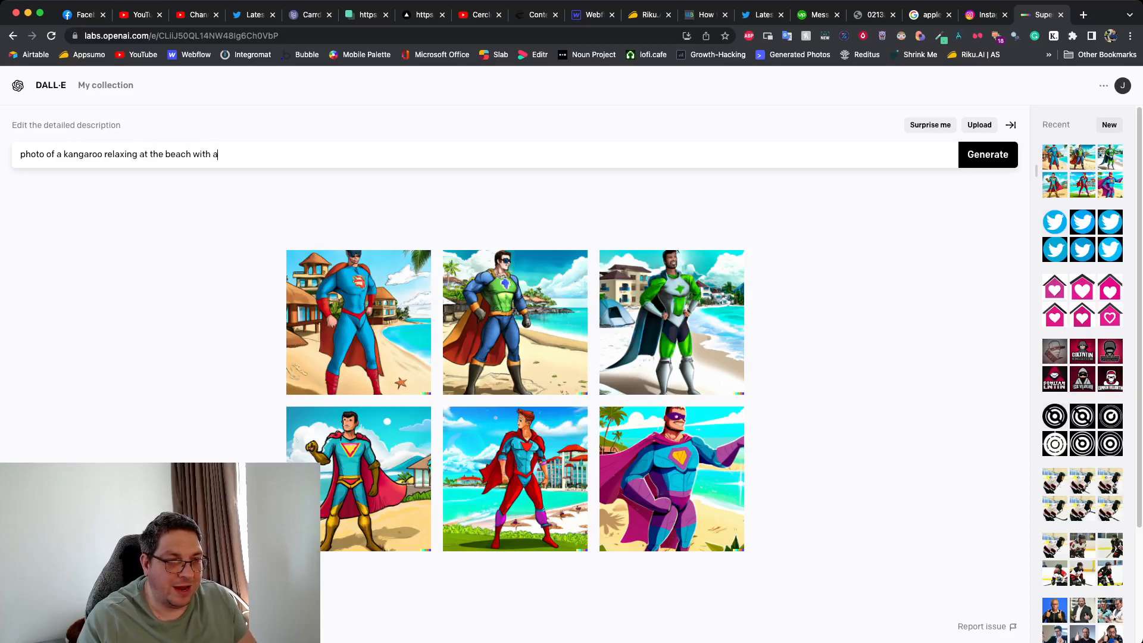
text(cocktail)
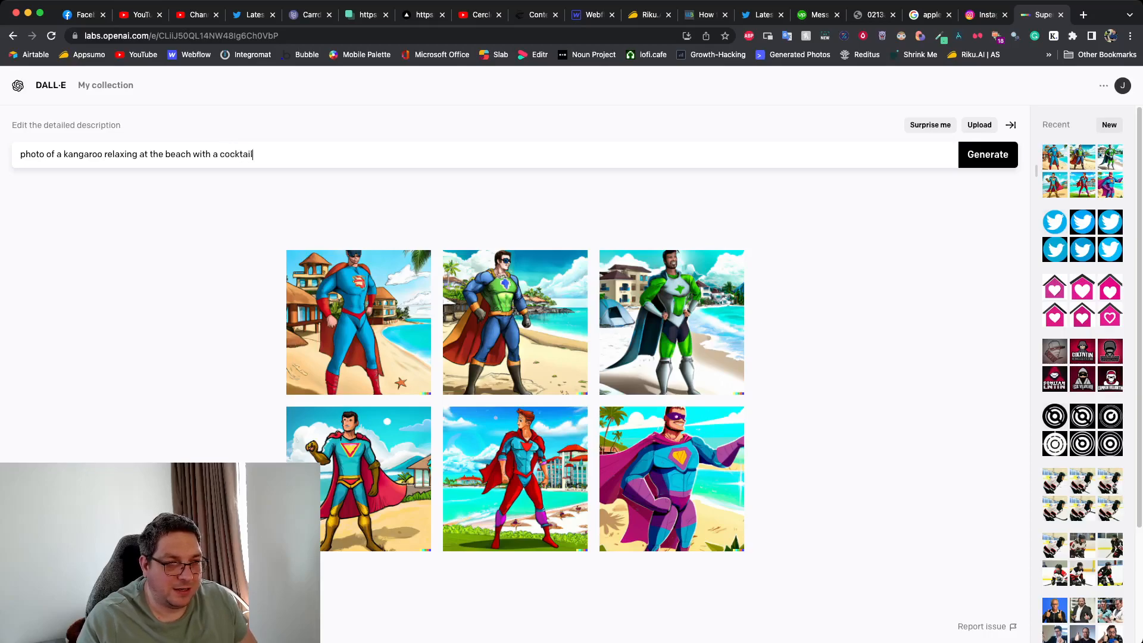
text(ultrare)
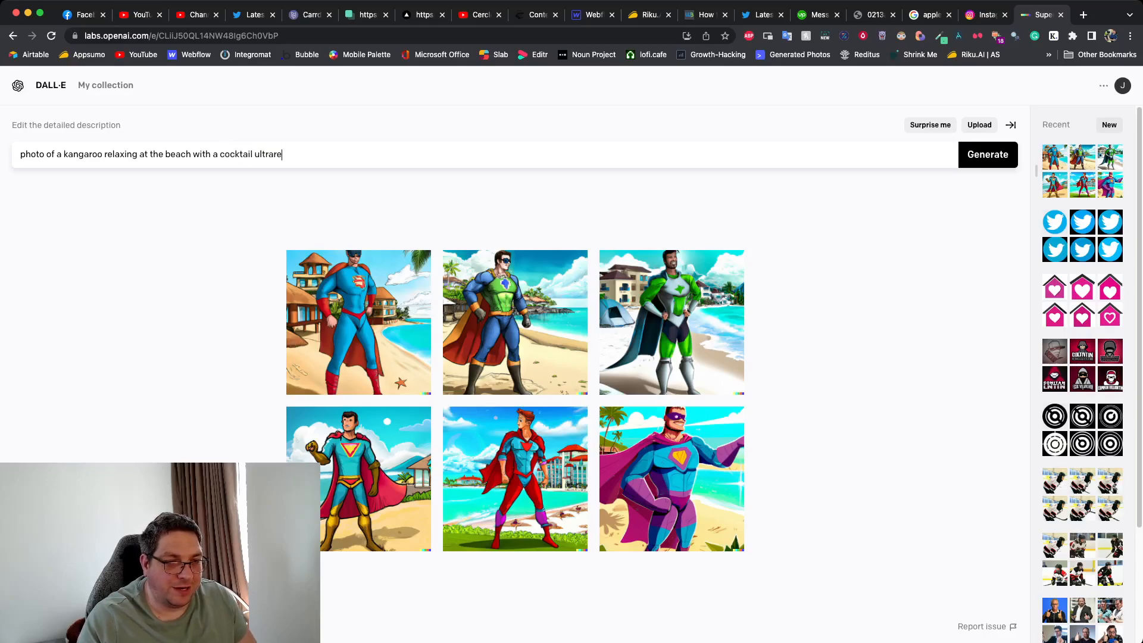
text(alistic highly de)
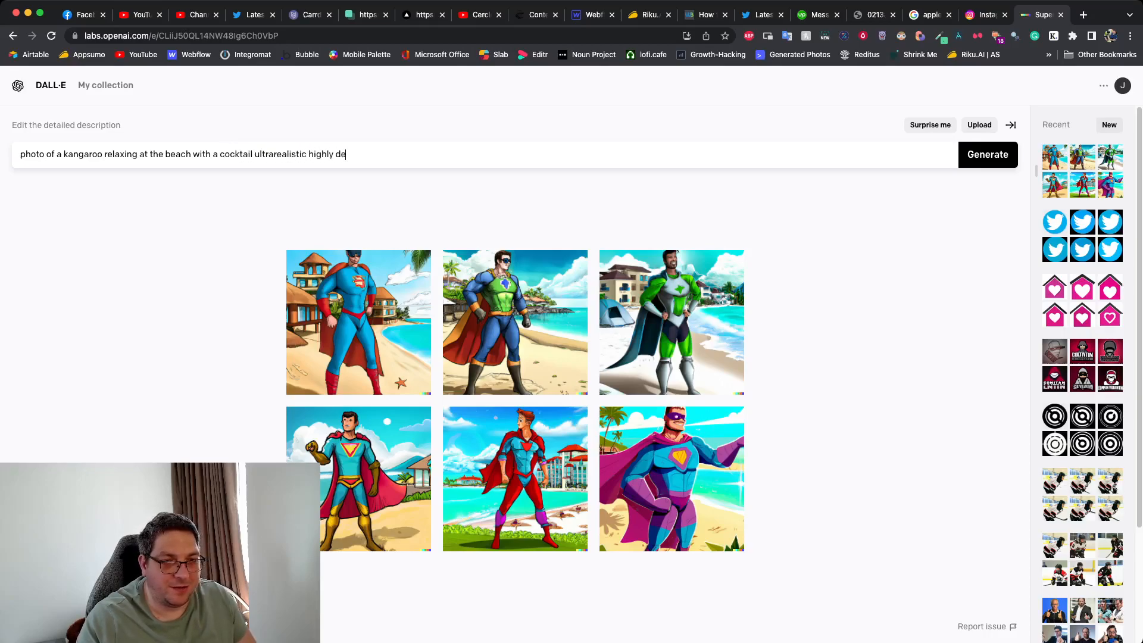
click(987, 154)
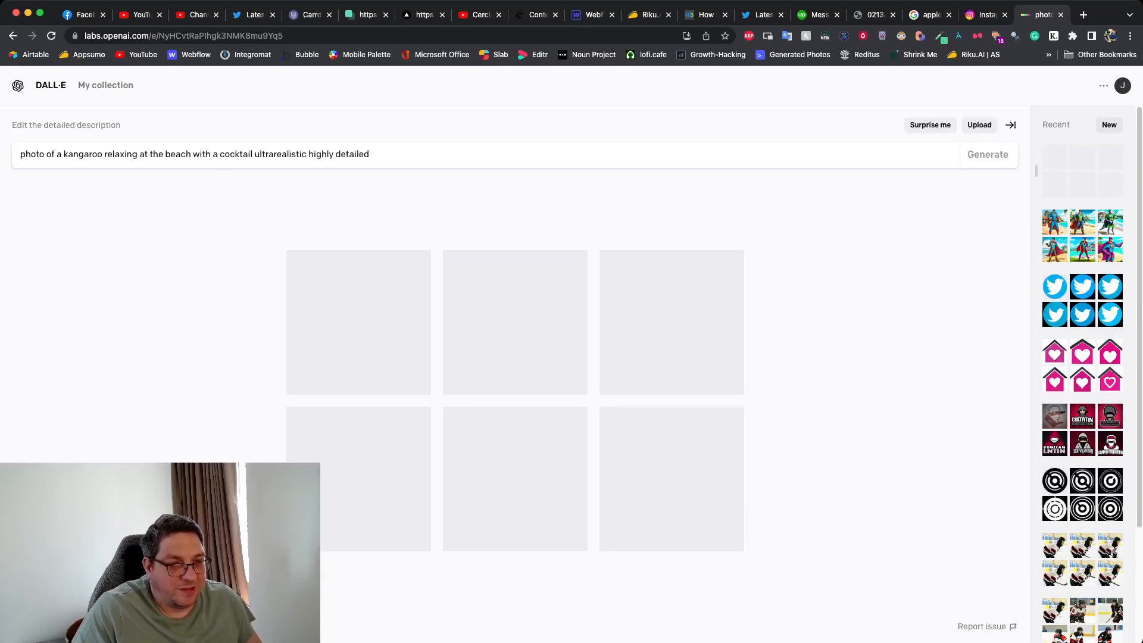
click(987, 154)
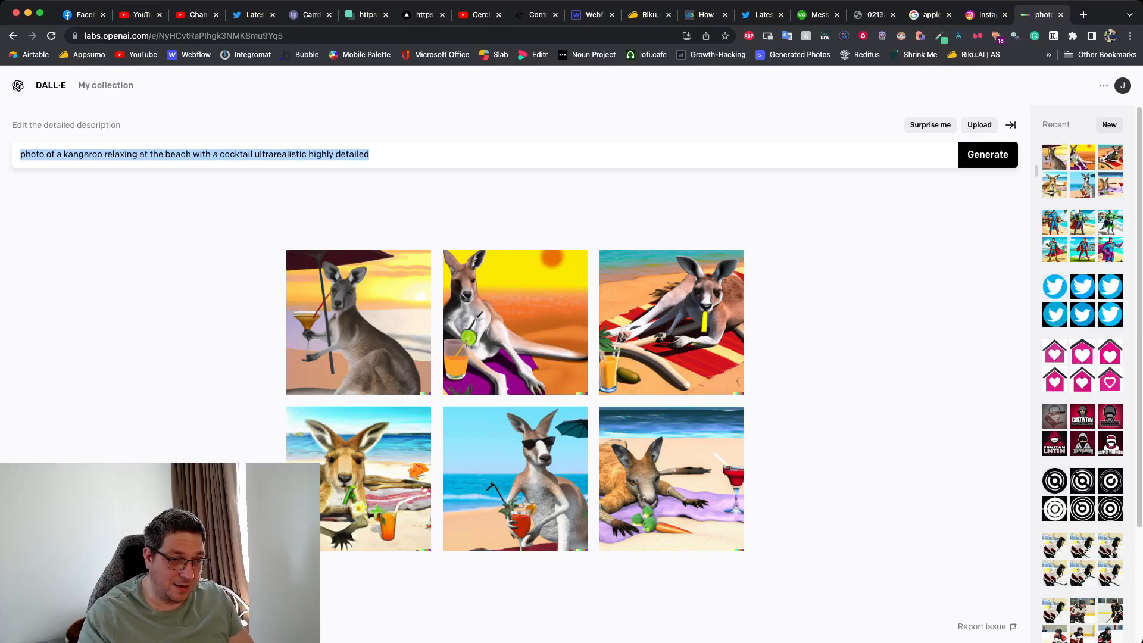
Step: Generate 'Harry Potter and Gollum playing volleyball together on the beach' and enlarge one result
text(Harry Potter and Gollum playin)
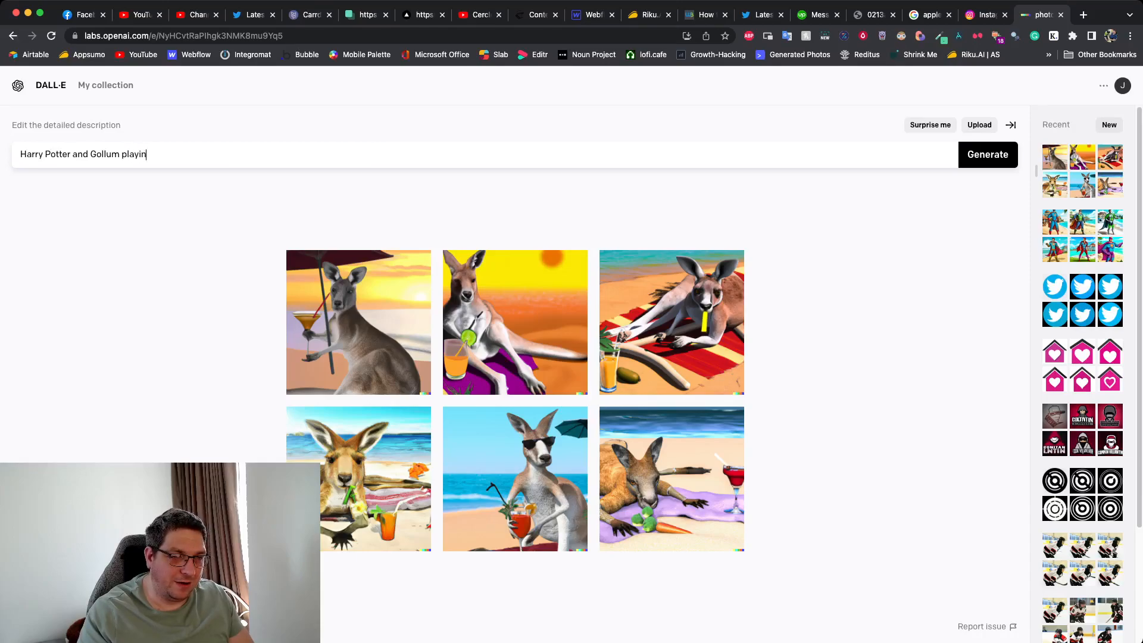
text(g volleyball together on the beach)
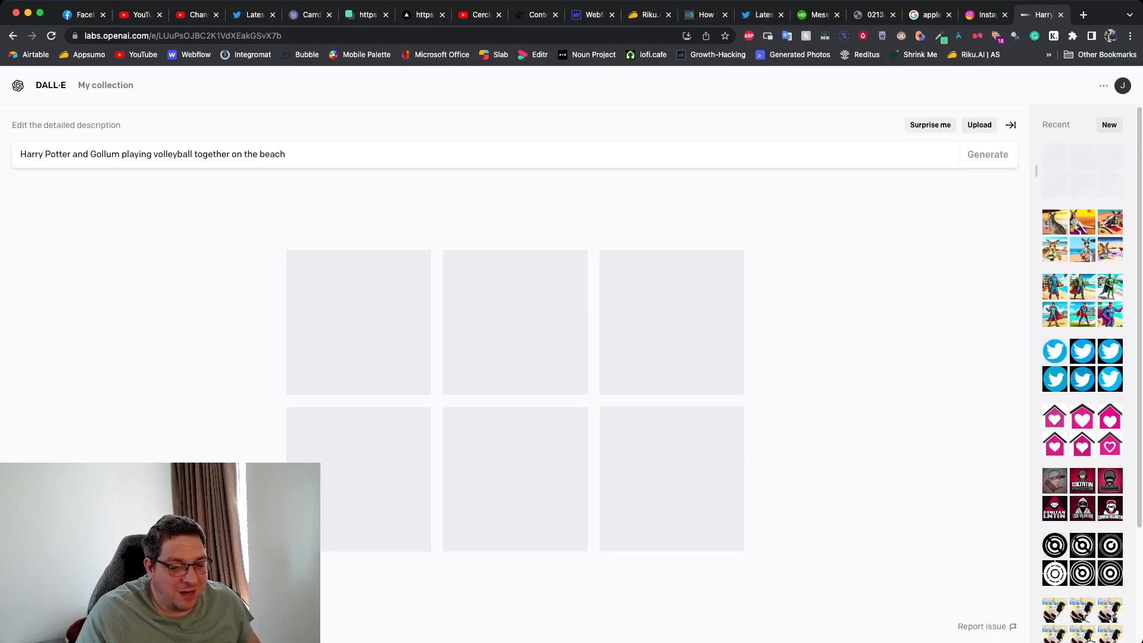
click(986, 154)
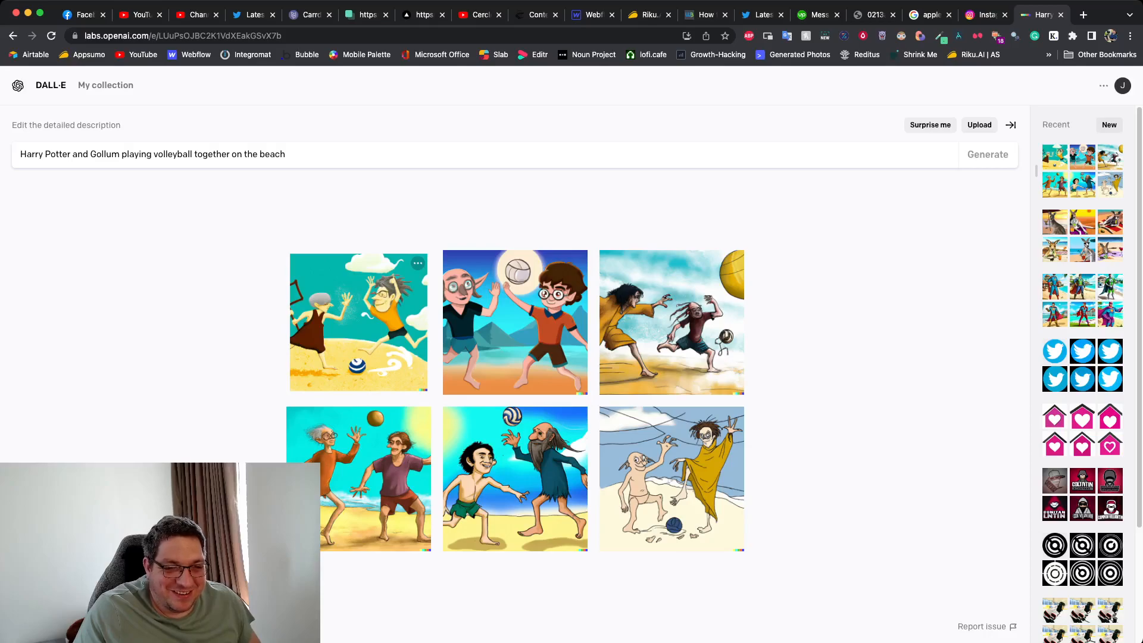
click(358, 321)
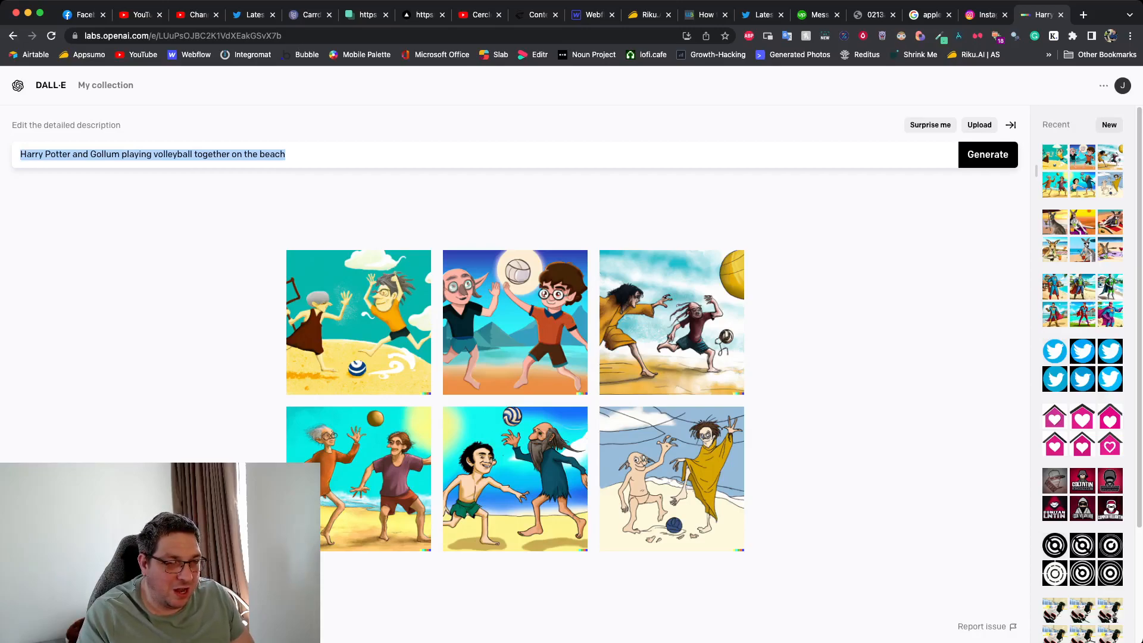
text(a wizard casting a fire spell out of her)
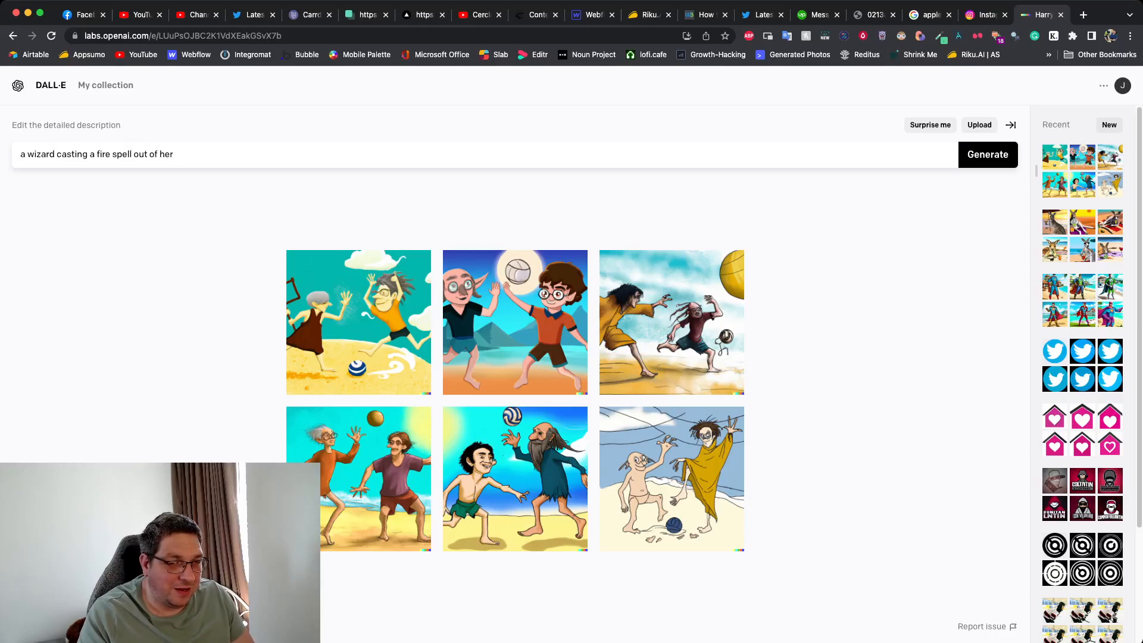
Step: Edit the prompt to a grinning witch casting fire from her fingers, in pixel art, and generate
key(Backspace)
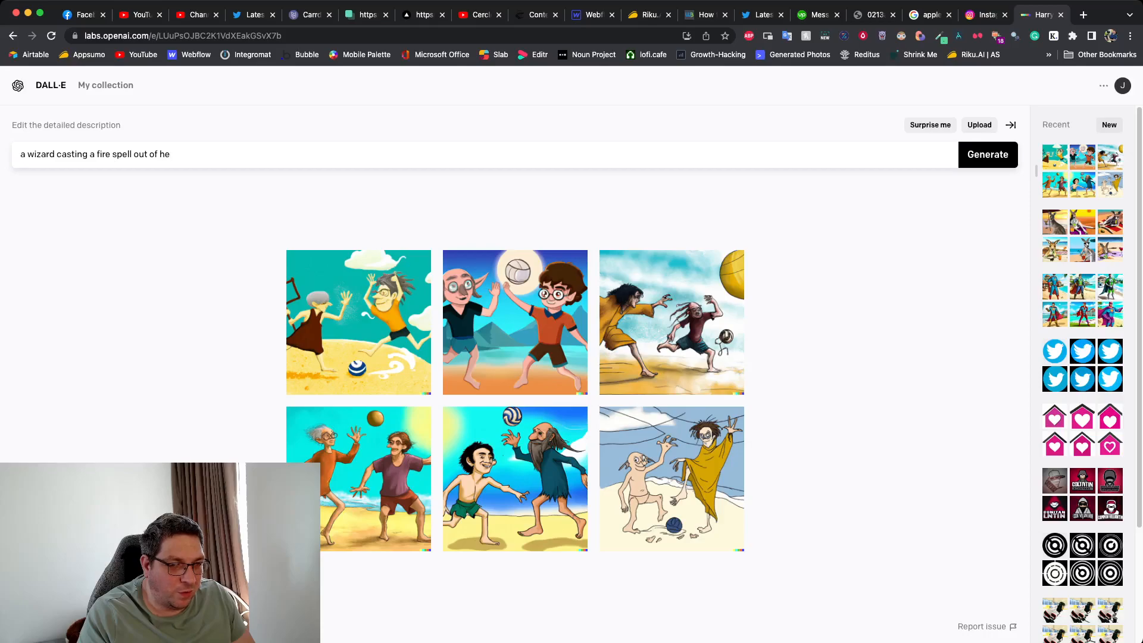
text(r)
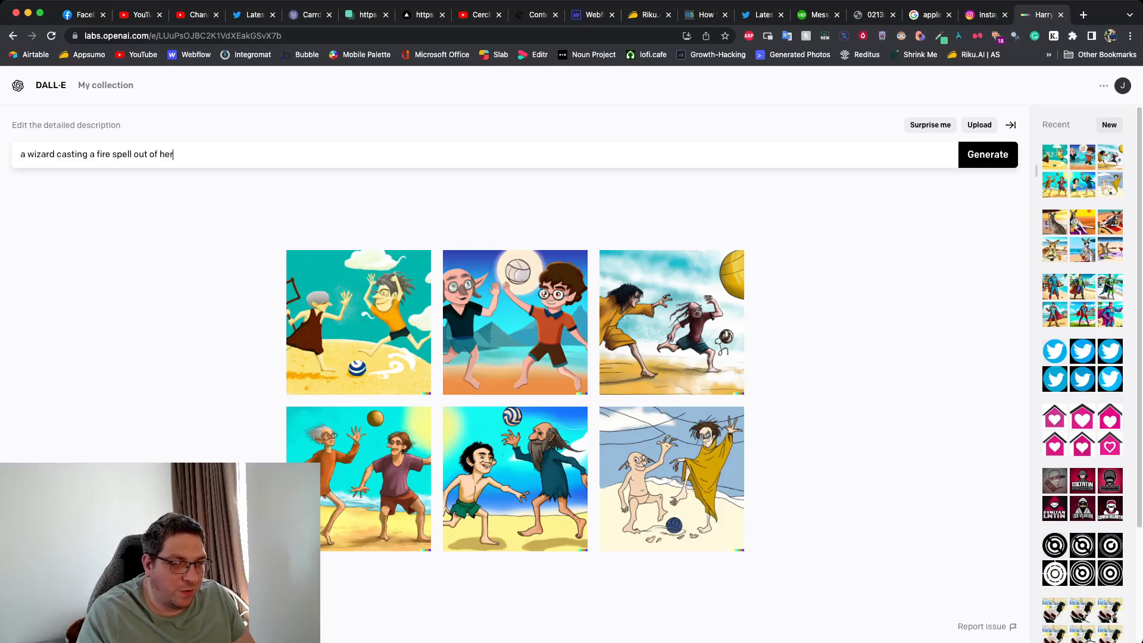
double_click(39, 154)
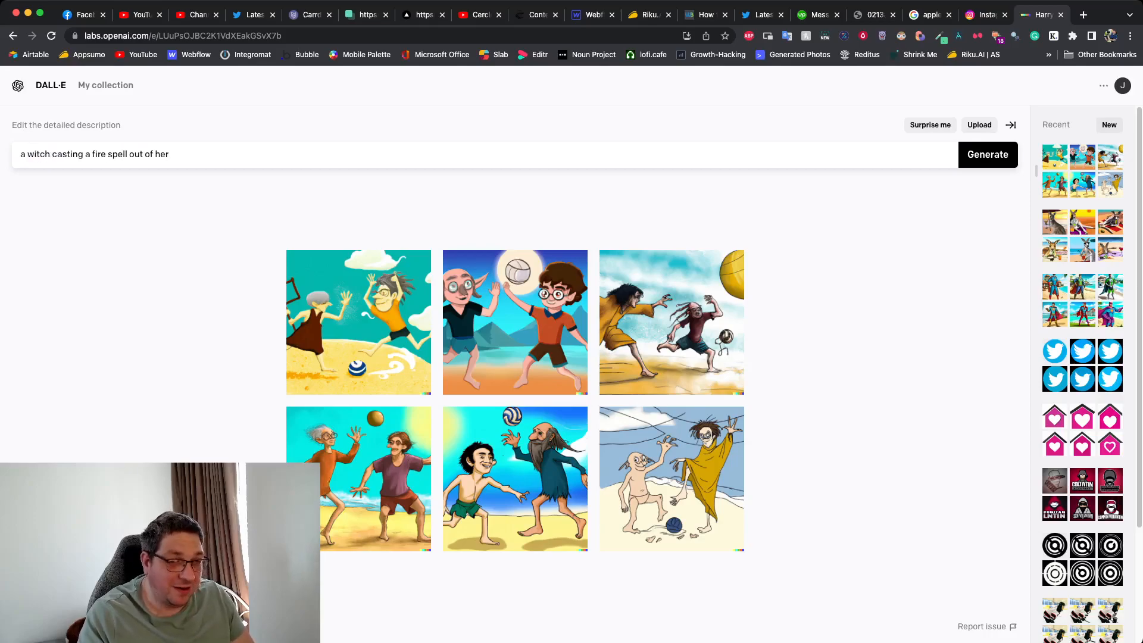
text(fingers with a b)
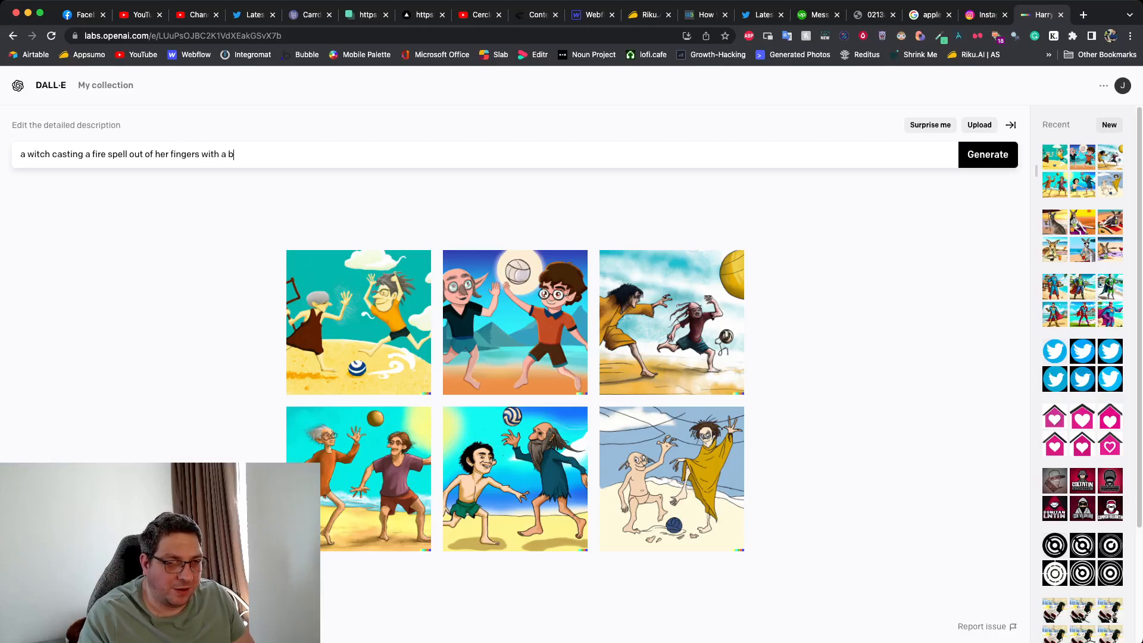
text(ig grin pixel art)
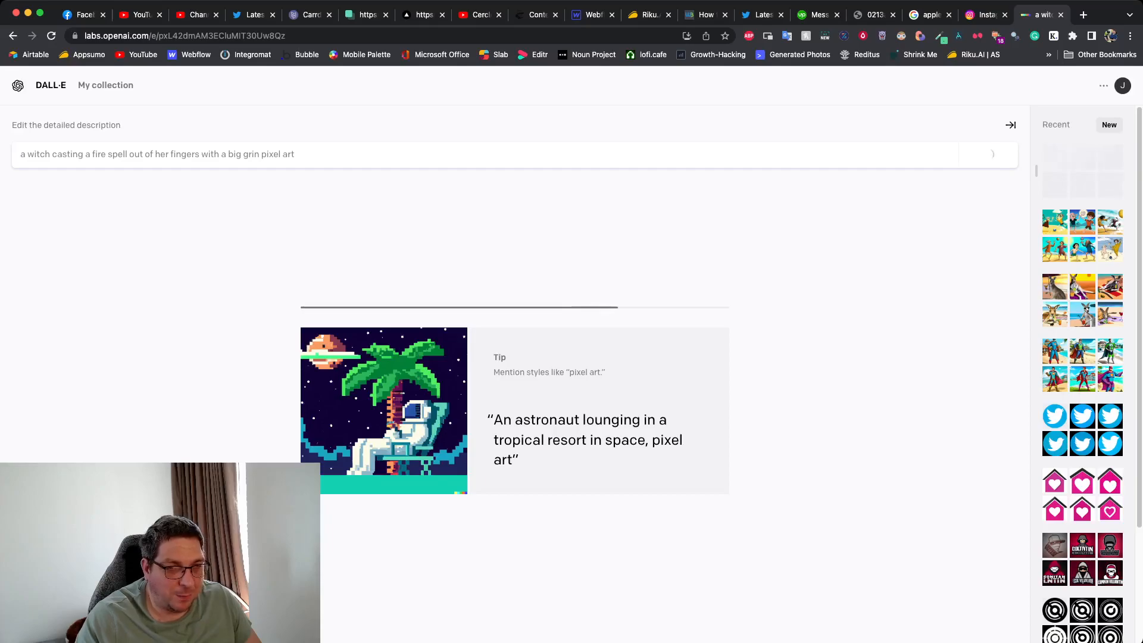
Step: Enlarge the top-left pixel-art witch image from the results grid
click(987, 154)
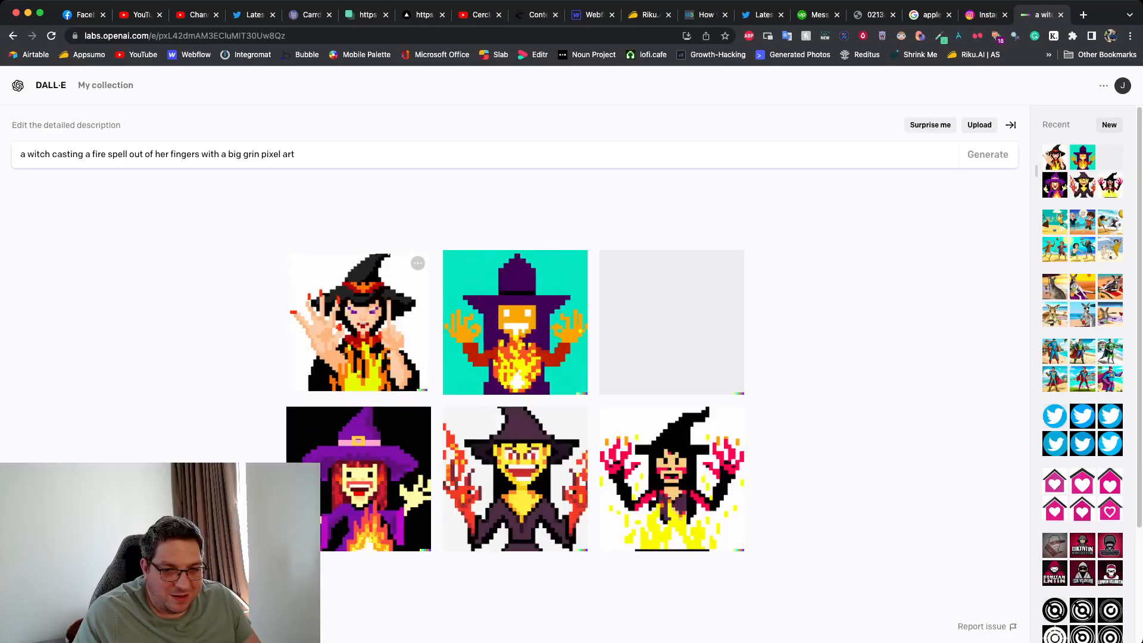
click(358, 322)
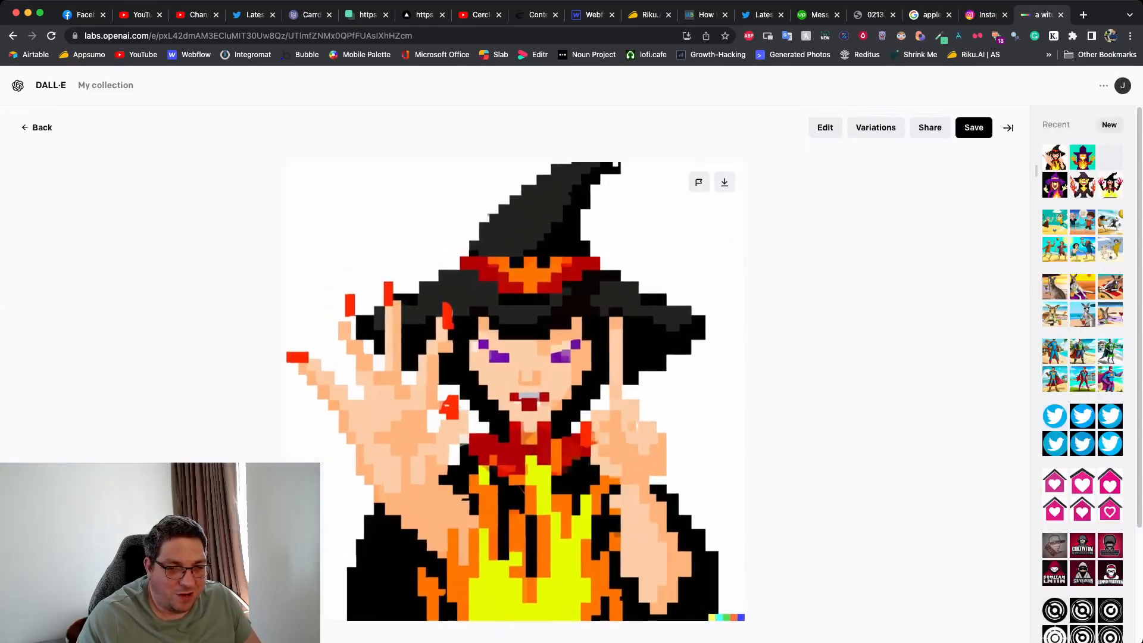